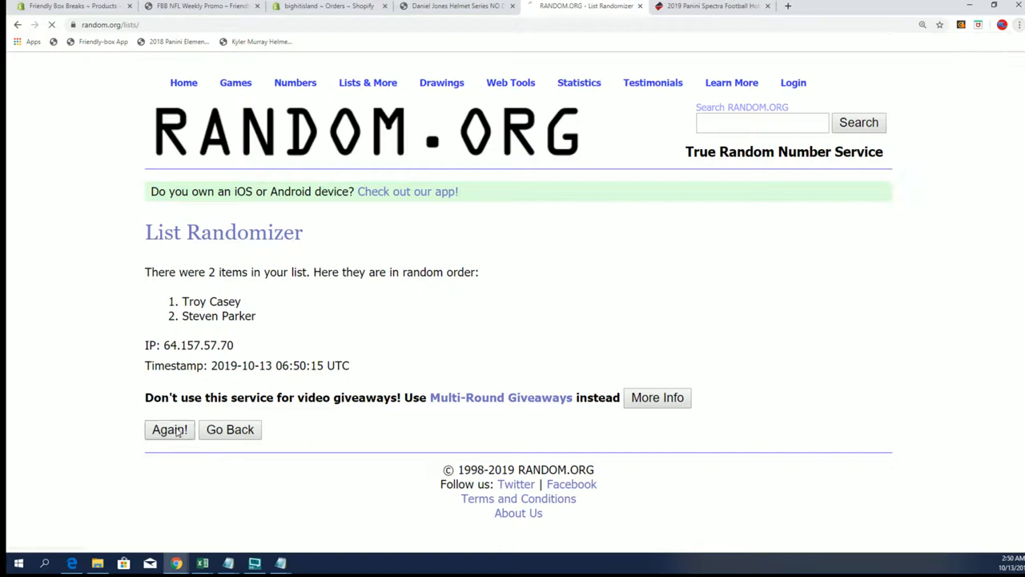
pyautogui.click(169, 429)
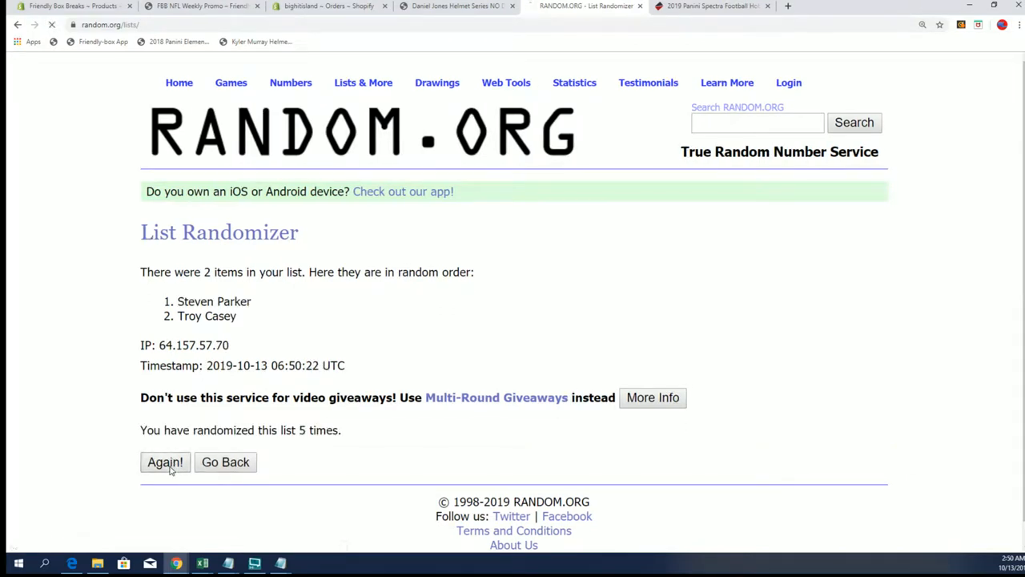
pyautogui.click(165, 461)
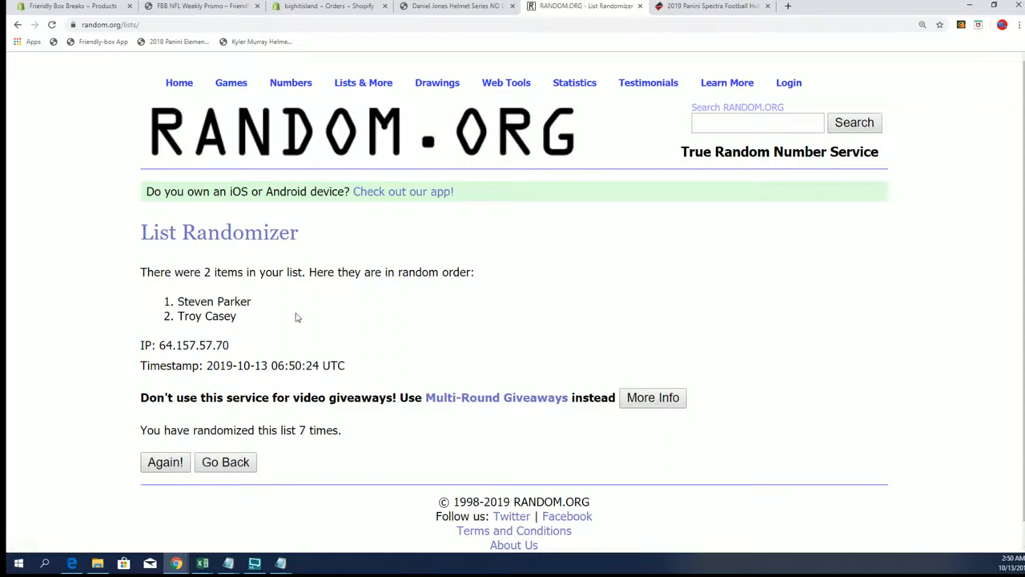
pyautogui.doubleClick(213, 301)
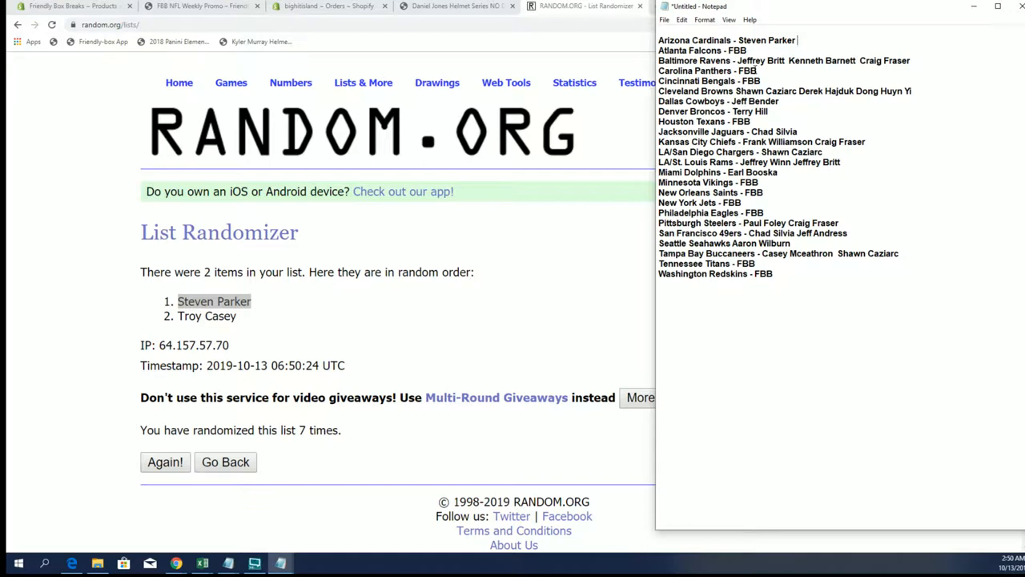
pyautogui.click(363, 82)
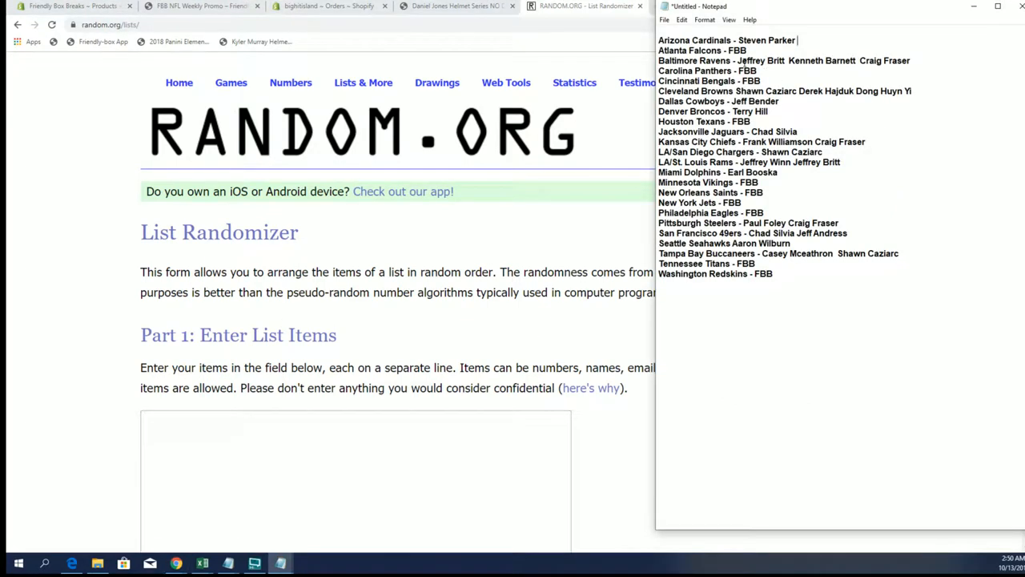
pyautogui.moveTo(737, 60); pyautogui.dragTo(909, 61)
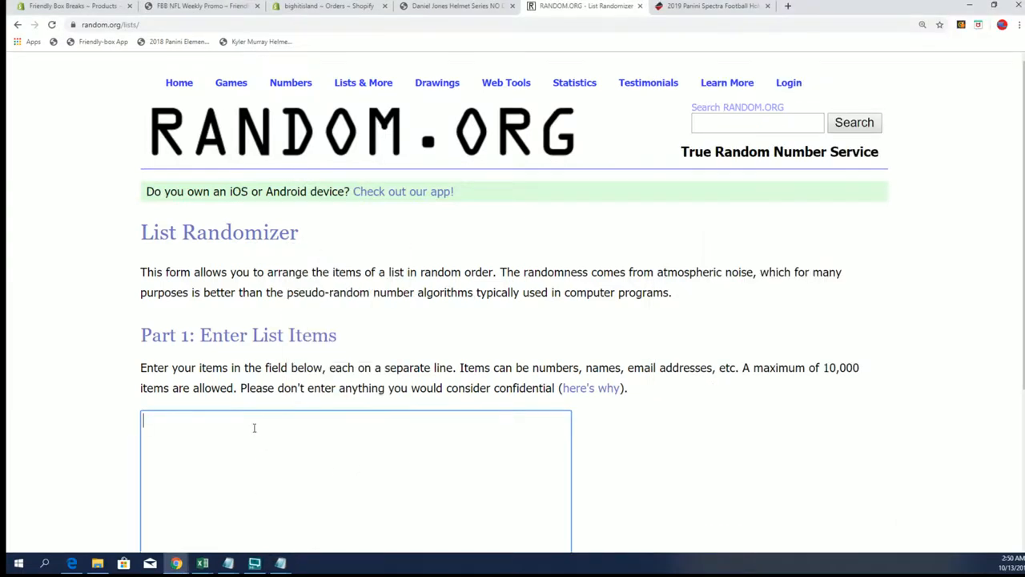
pyautogui.rightClick(254, 428)
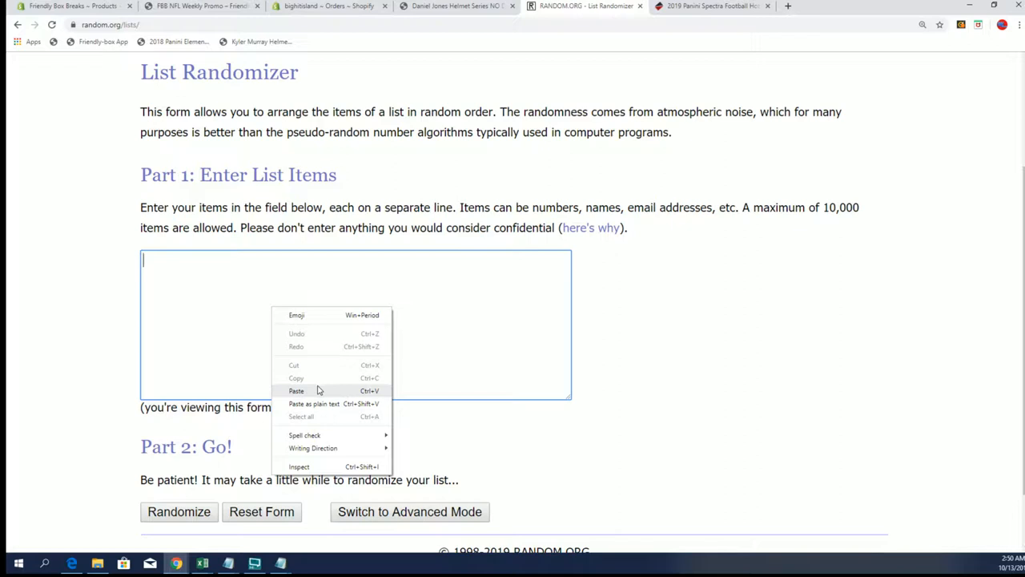
pyautogui.click(297, 391)
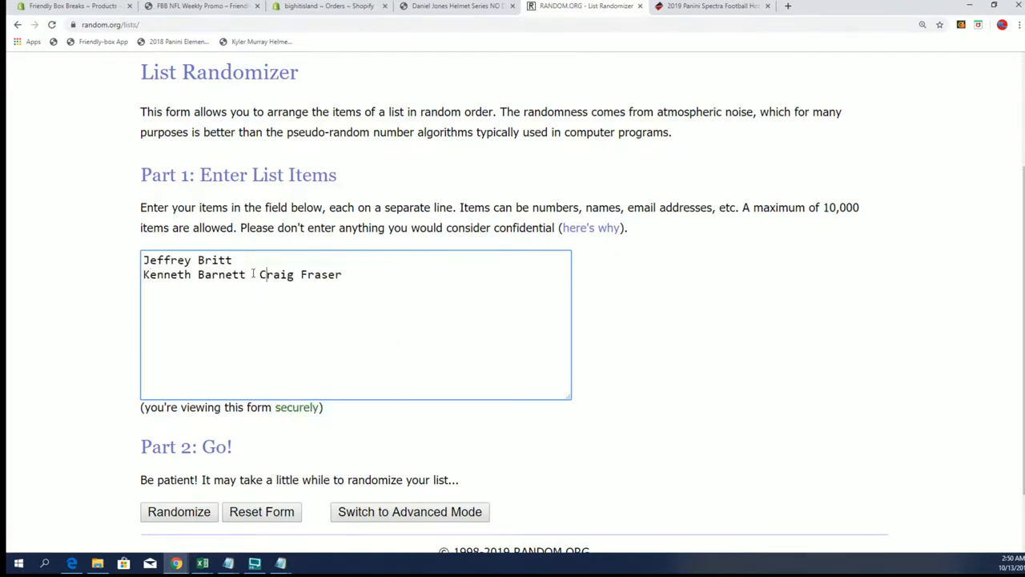
pyautogui.rightClick(224, 274)
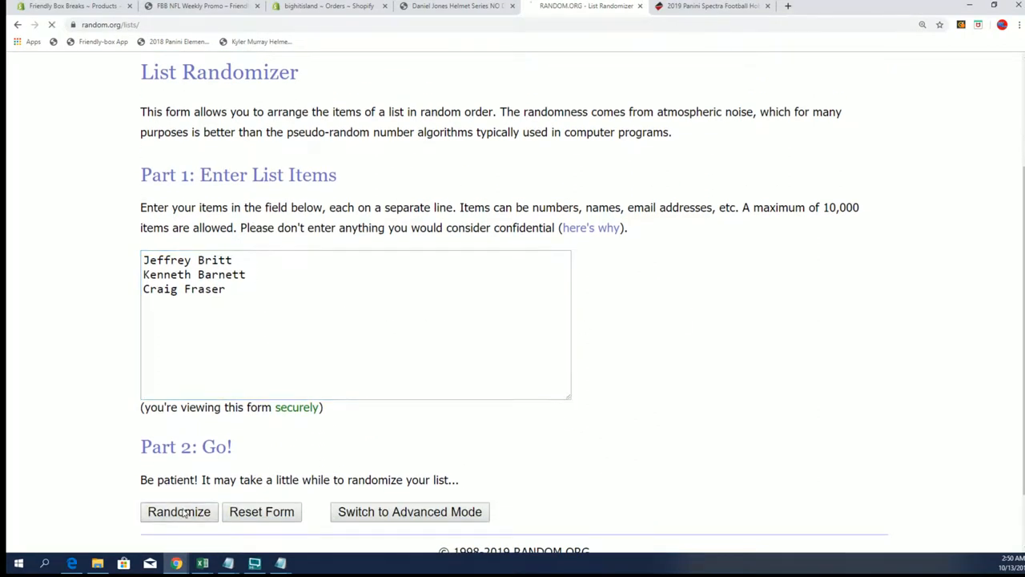
pyautogui.click(178, 511)
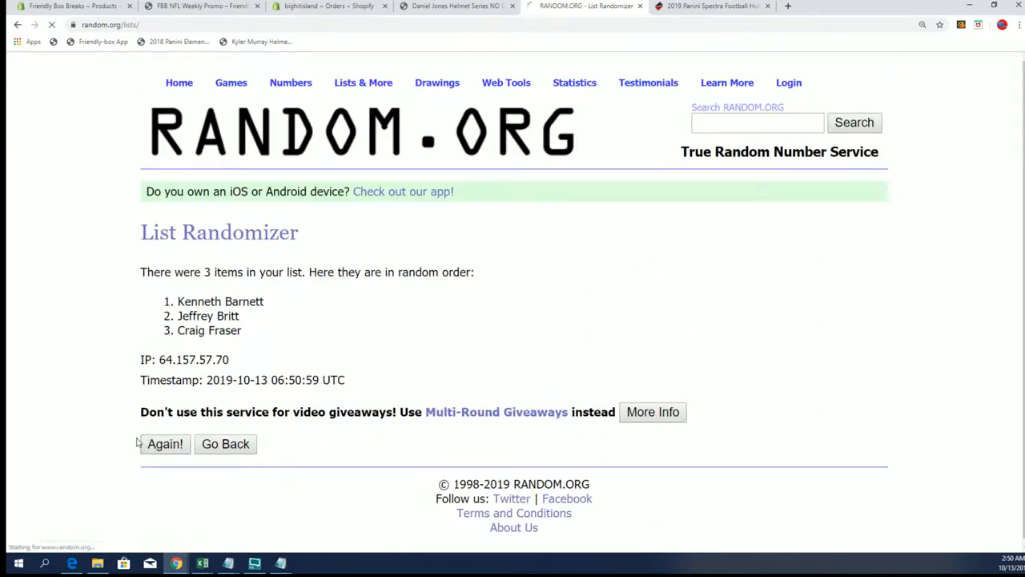
pyautogui.click(165, 444)
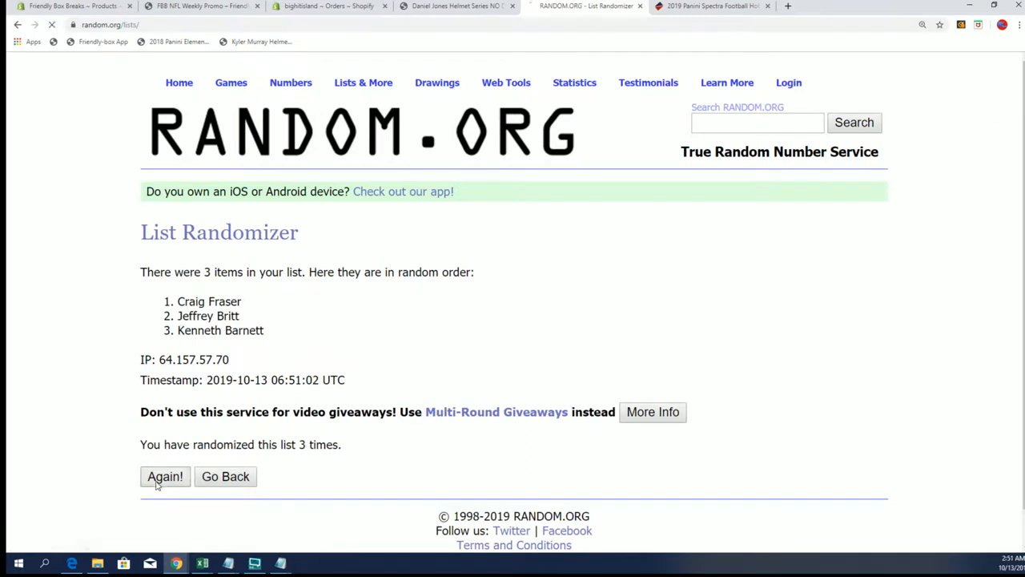
pyautogui.click(165, 475)
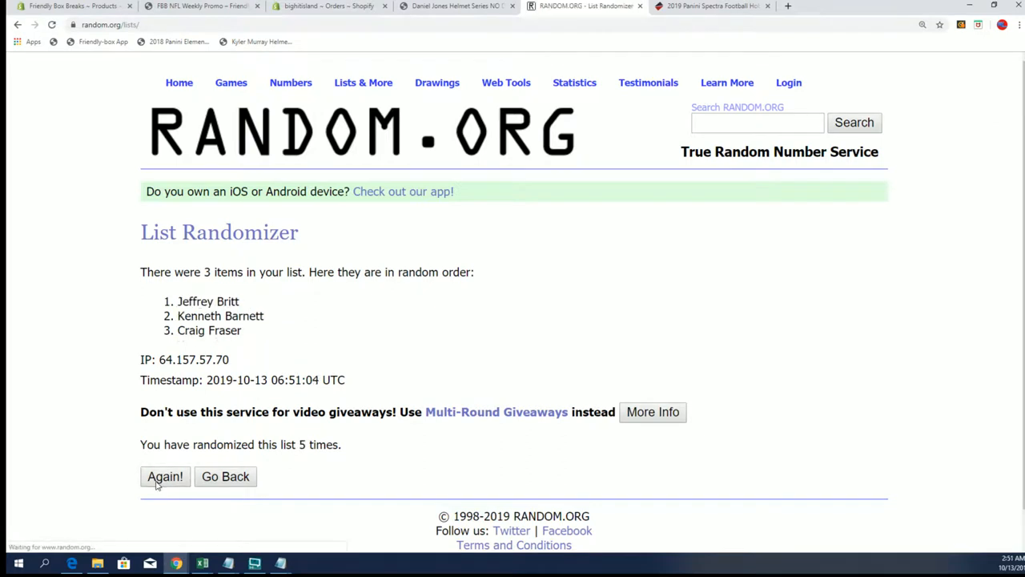
pyautogui.click(165, 476)
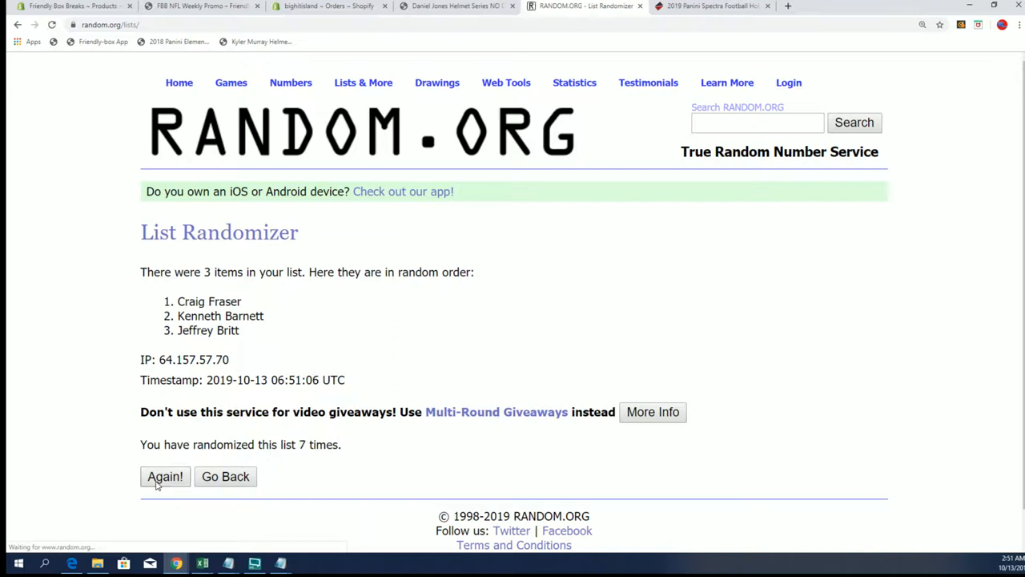
pyautogui.click(165, 476)
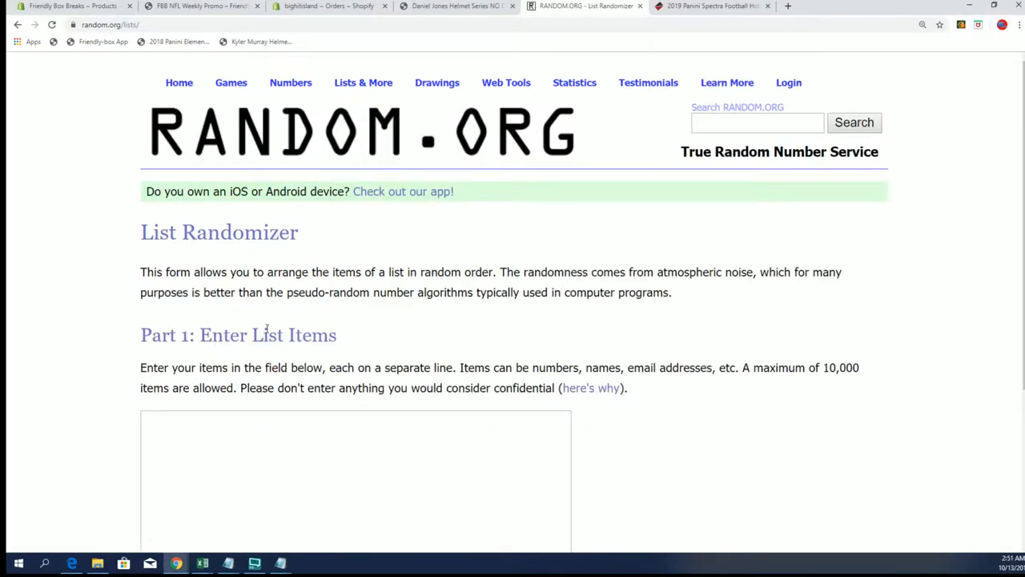
pyautogui.write('Shawn Caziarc Derek Hajduk Dong Huyn Yi')
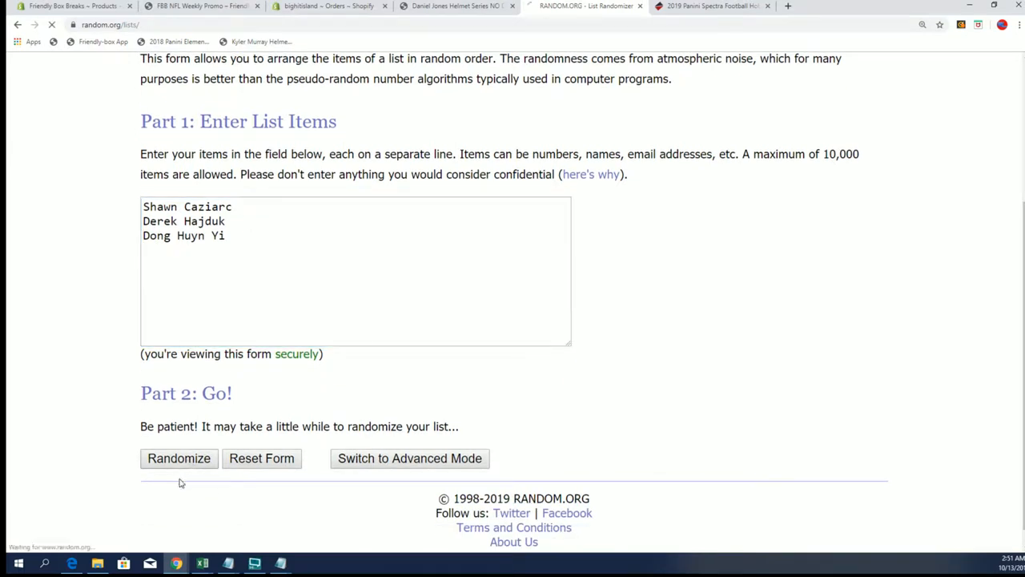
pyautogui.click(179, 458)
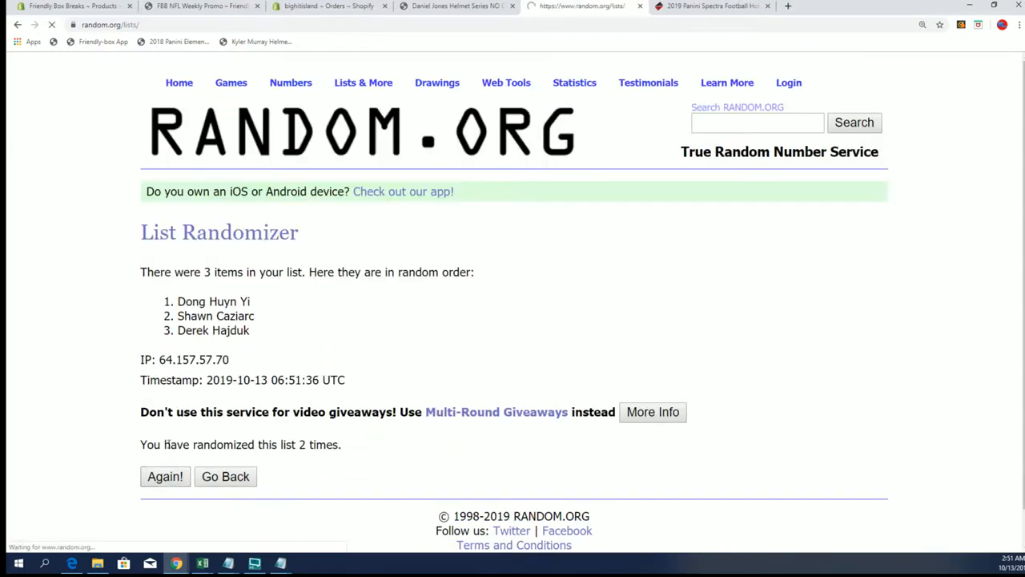
pyautogui.click(165, 475)
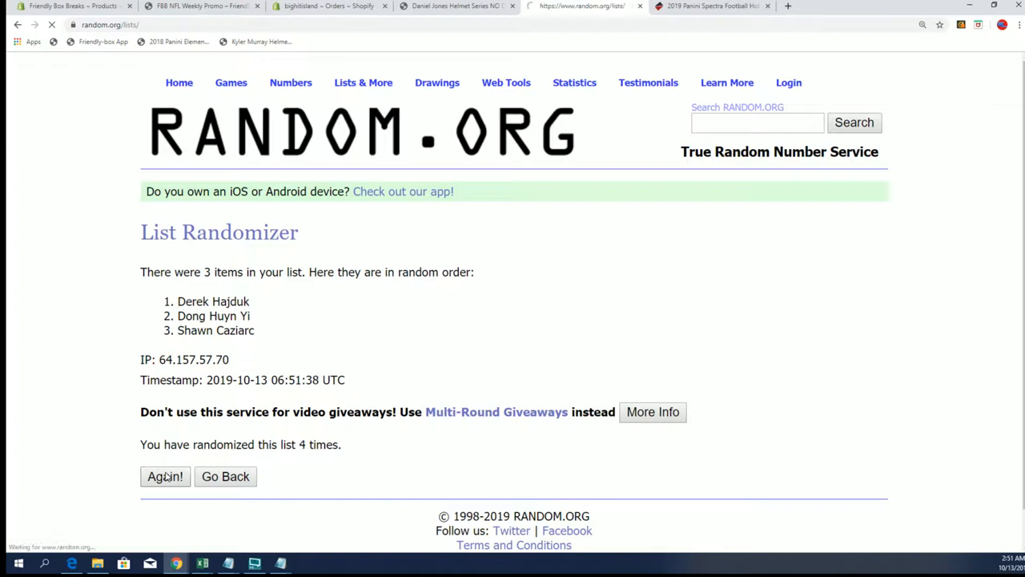
pyautogui.click(165, 475)
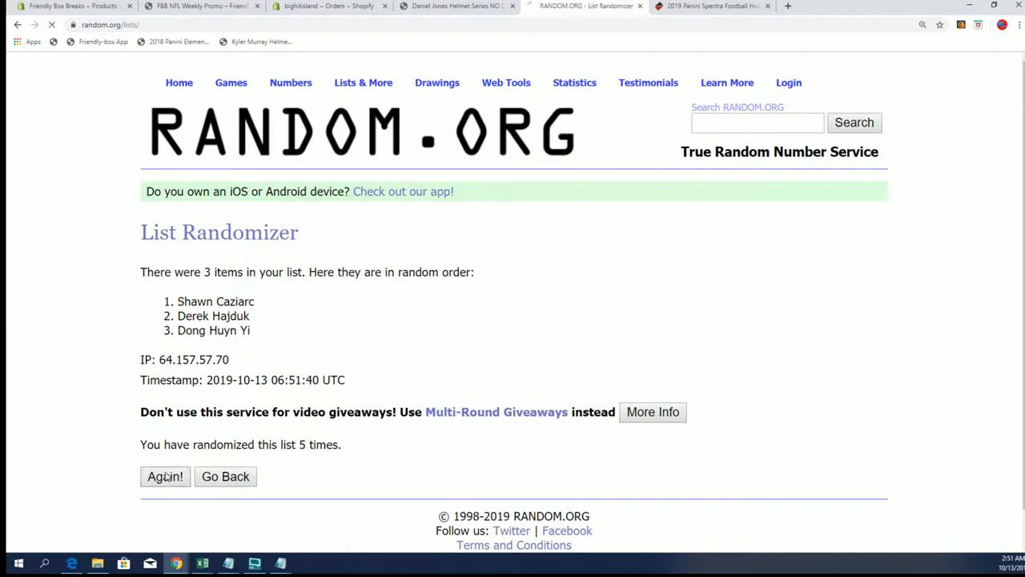
pyautogui.click(165, 475)
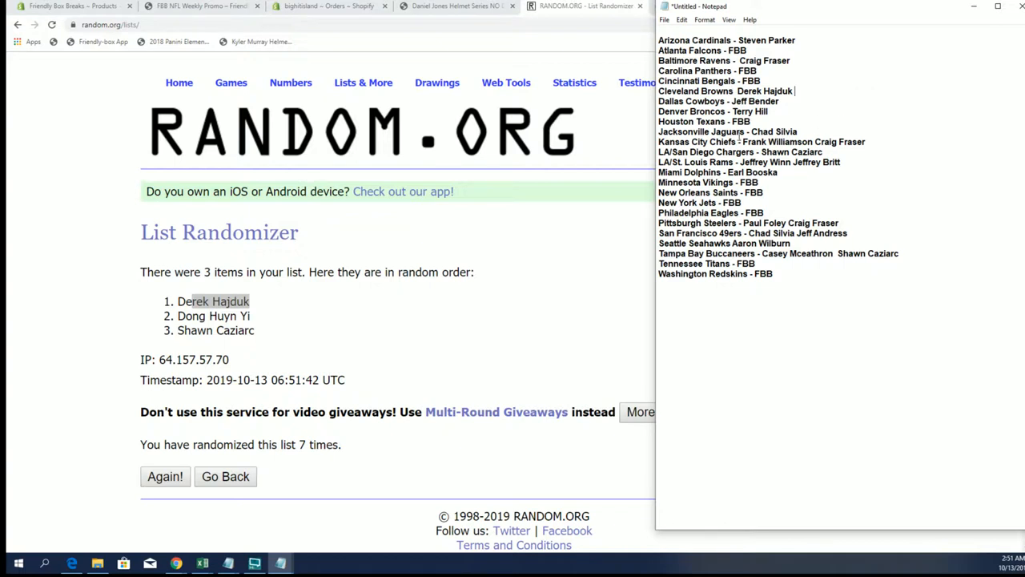
pyautogui.moveTo(742, 142); pyautogui.dragTo(863, 141)
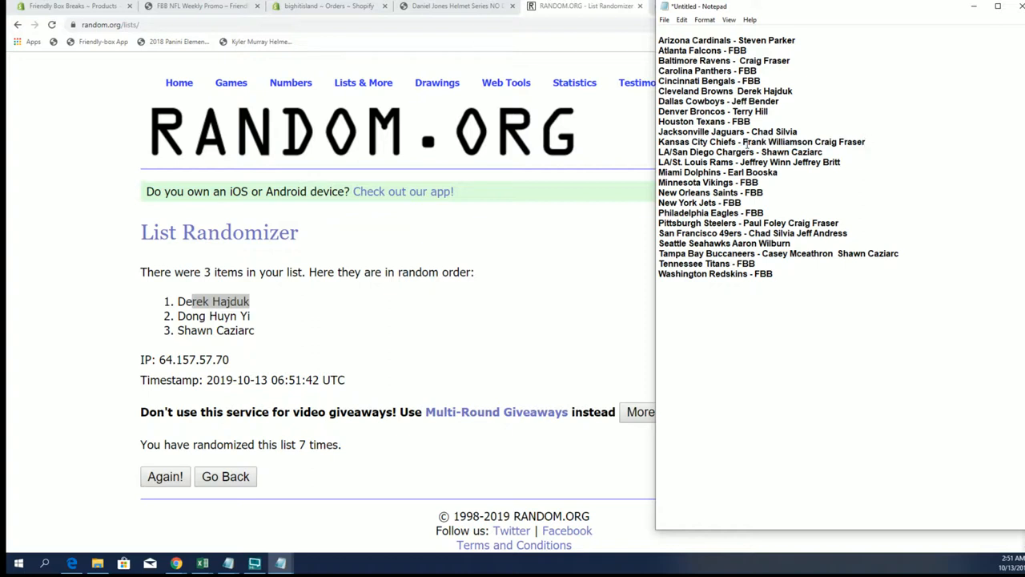
pyautogui.rightClick(800, 142)
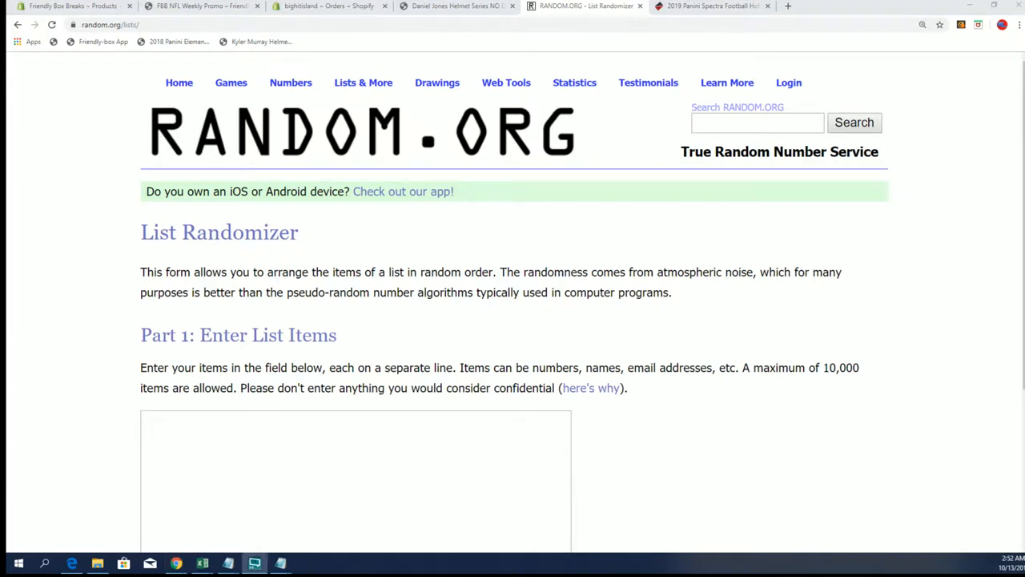
pyautogui.click(255, 417)
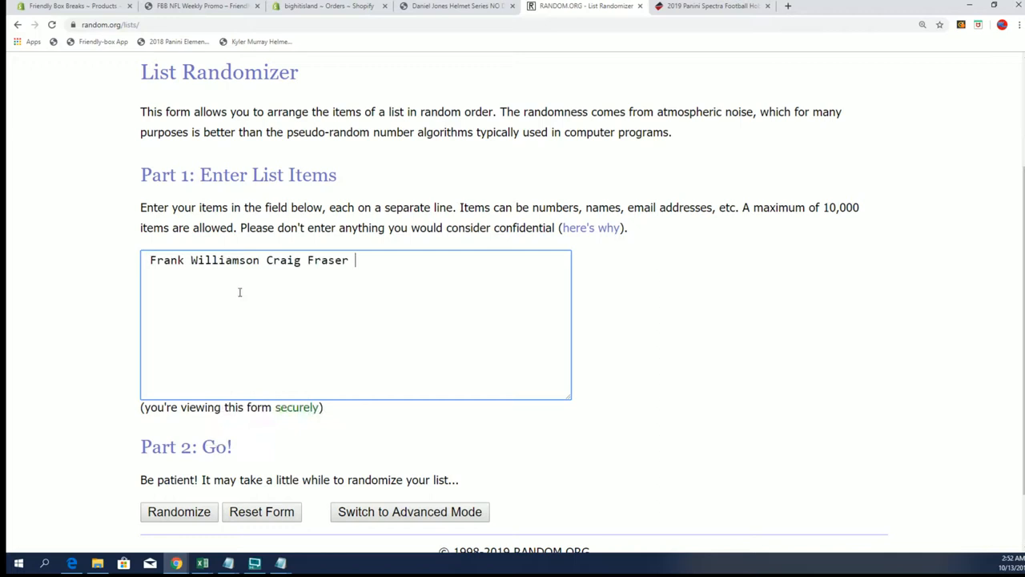
pyautogui.press('Enter')
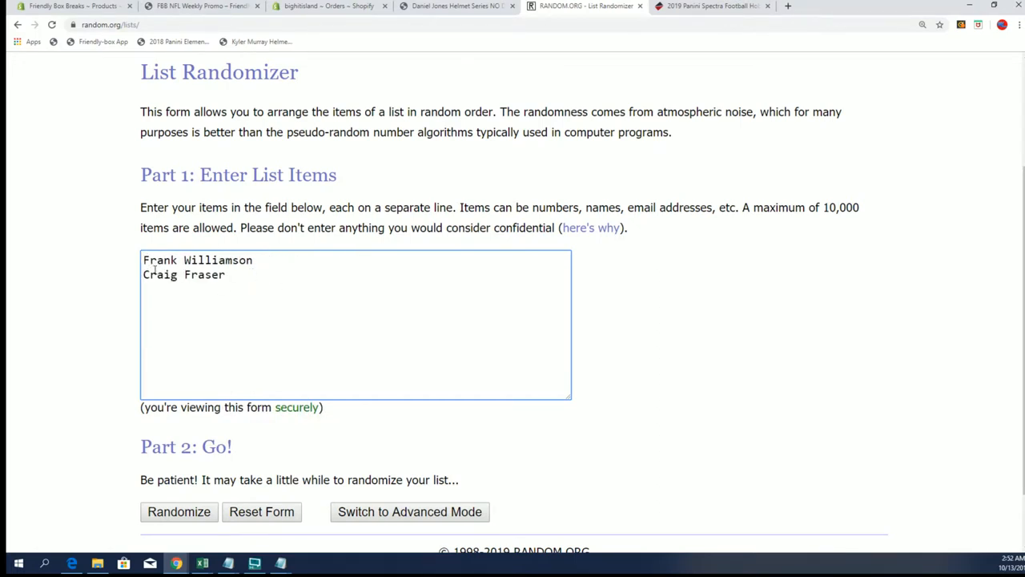
pyautogui.click(179, 511)
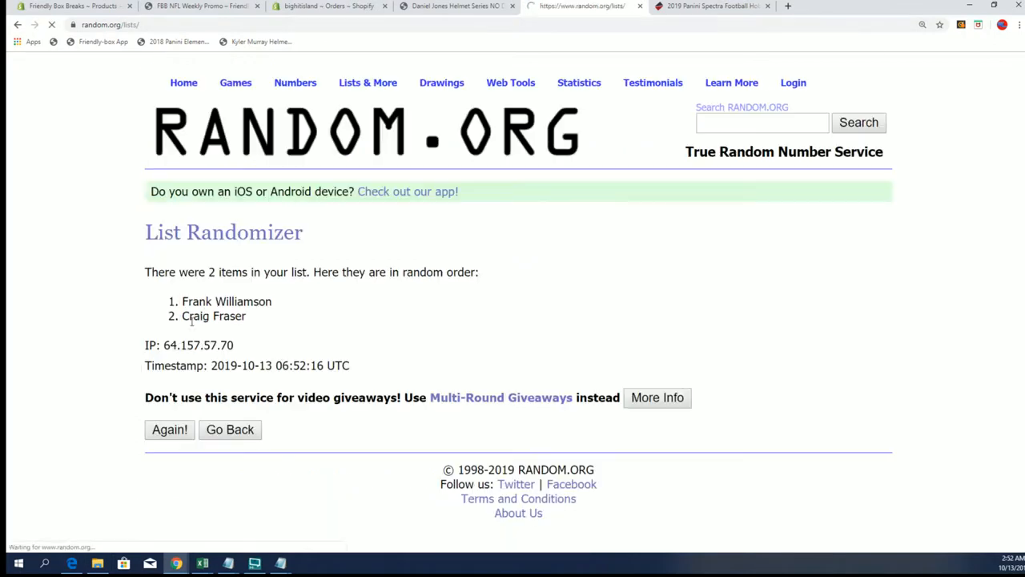
pyautogui.click(169, 430)
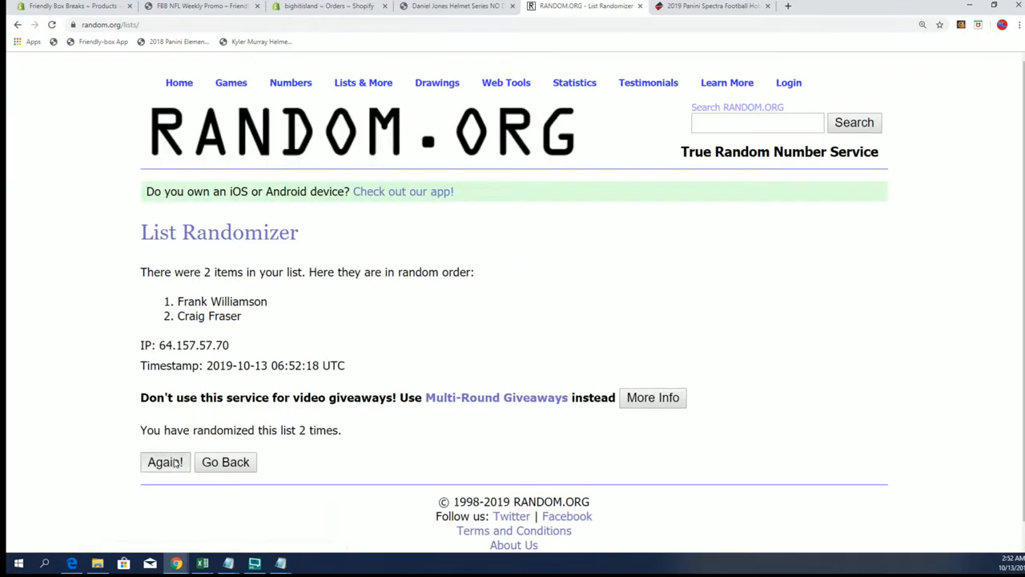
pyautogui.click(165, 461)
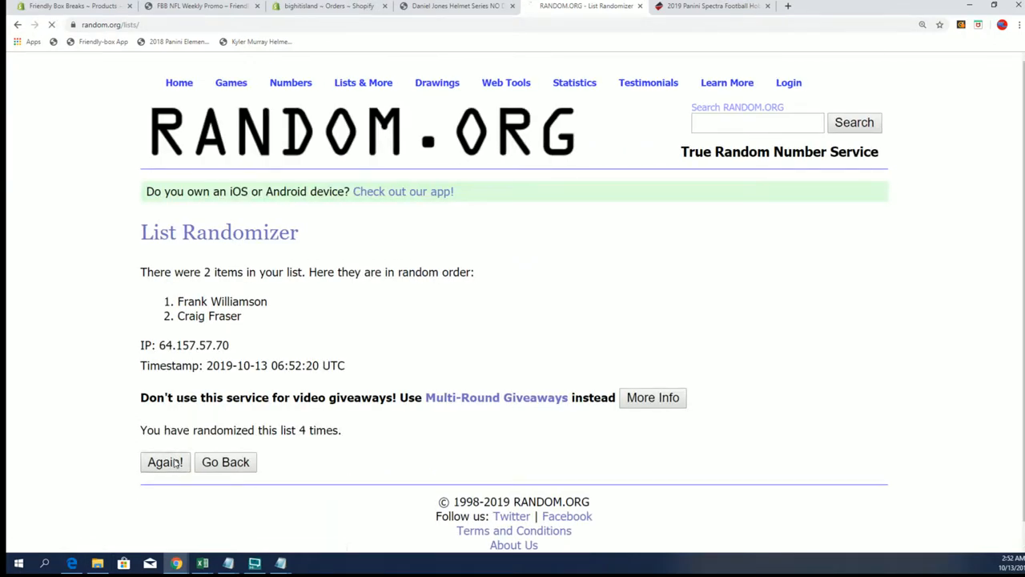
pyautogui.click(165, 461)
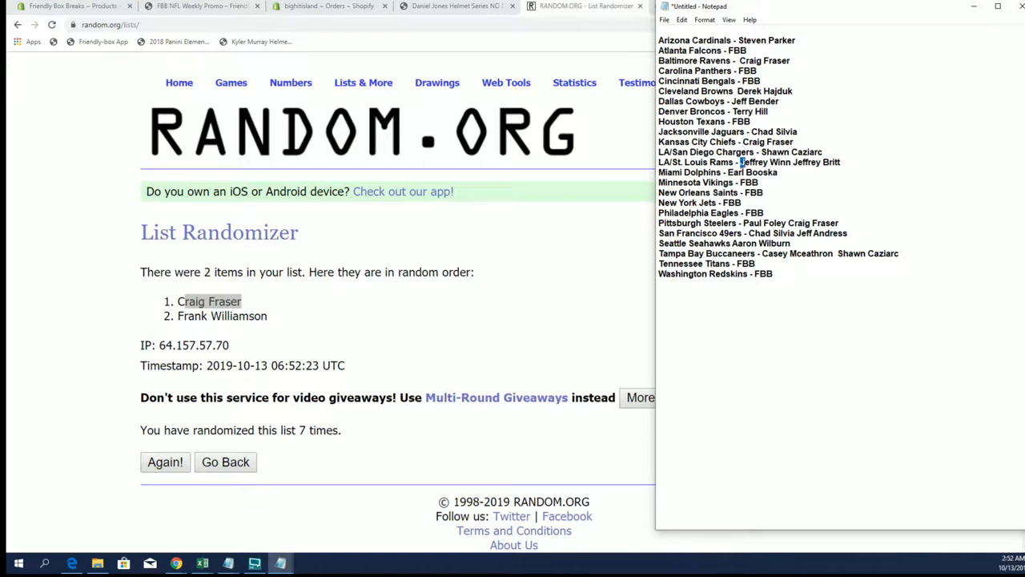
pyautogui.moveTo(740, 162); pyautogui.dragTo(841, 162)
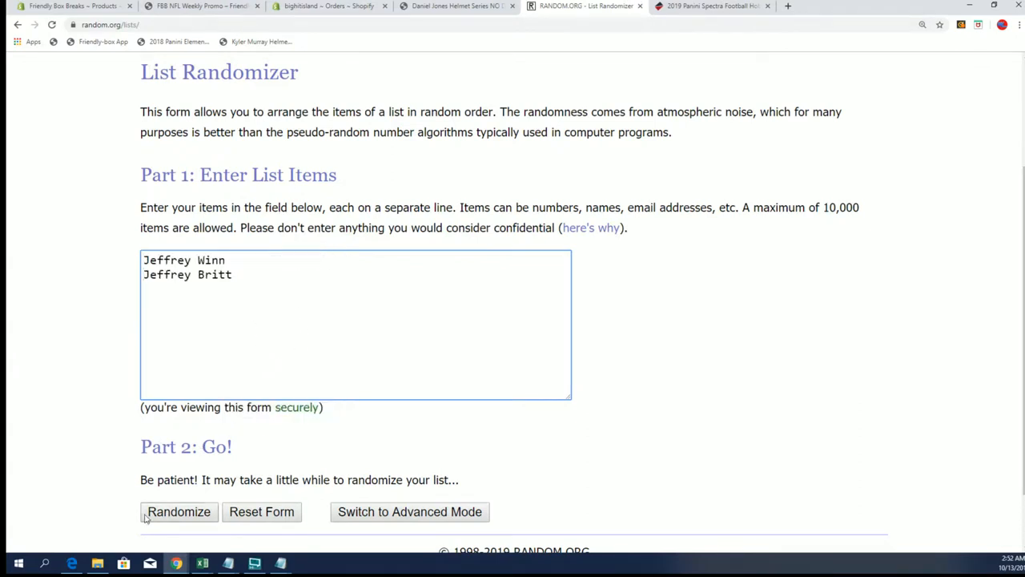
pyautogui.click(179, 511)
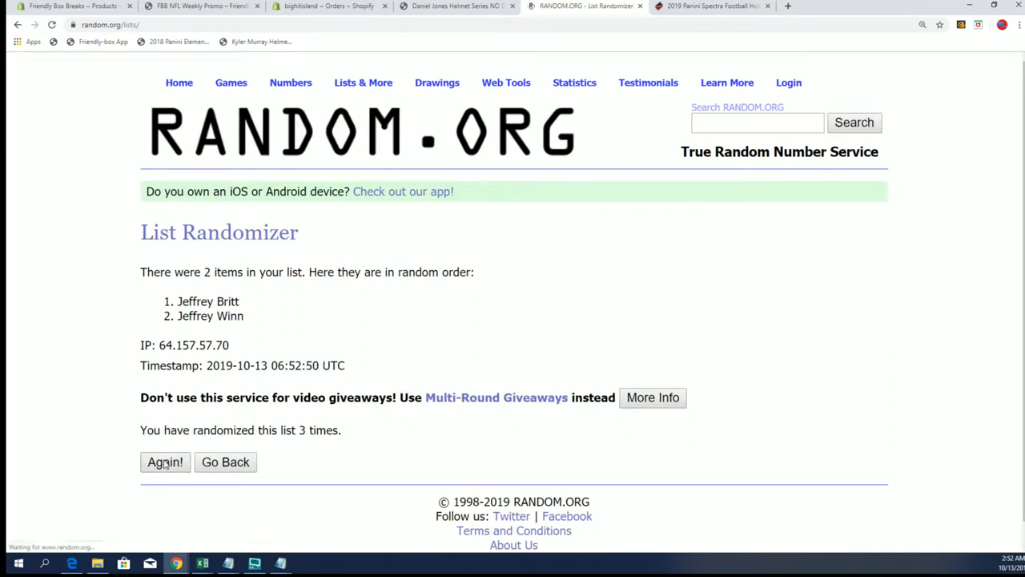
pyautogui.click(164, 462)
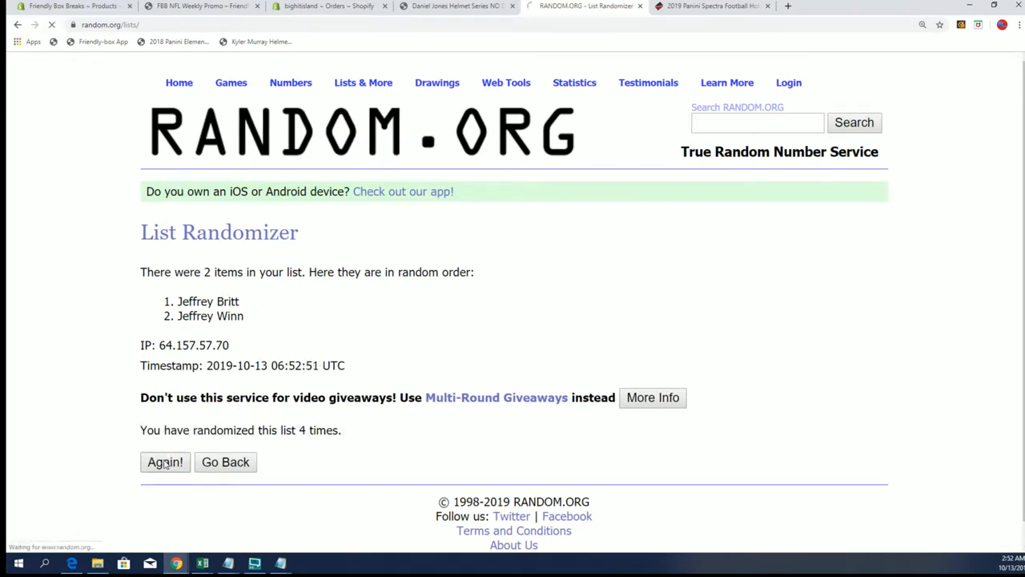
pyautogui.click(165, 461)
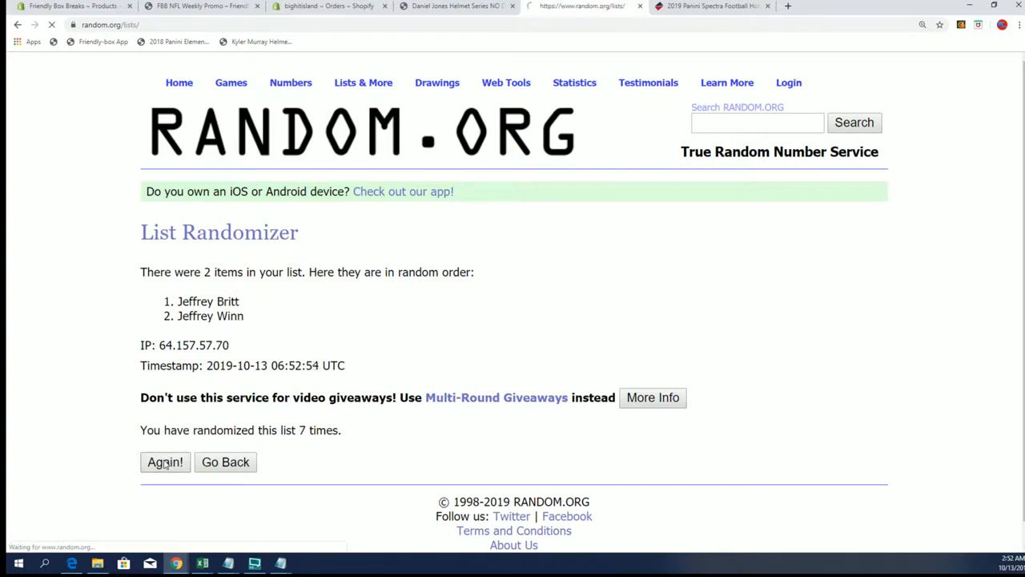
pyautogui.doubleClick(207, 301)
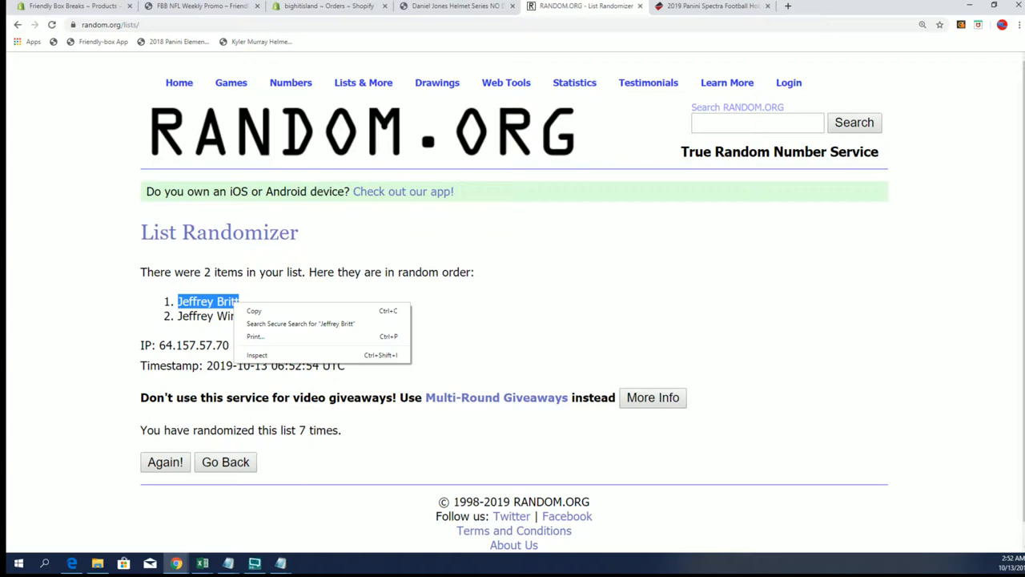
pyautogui.click(467, 300)
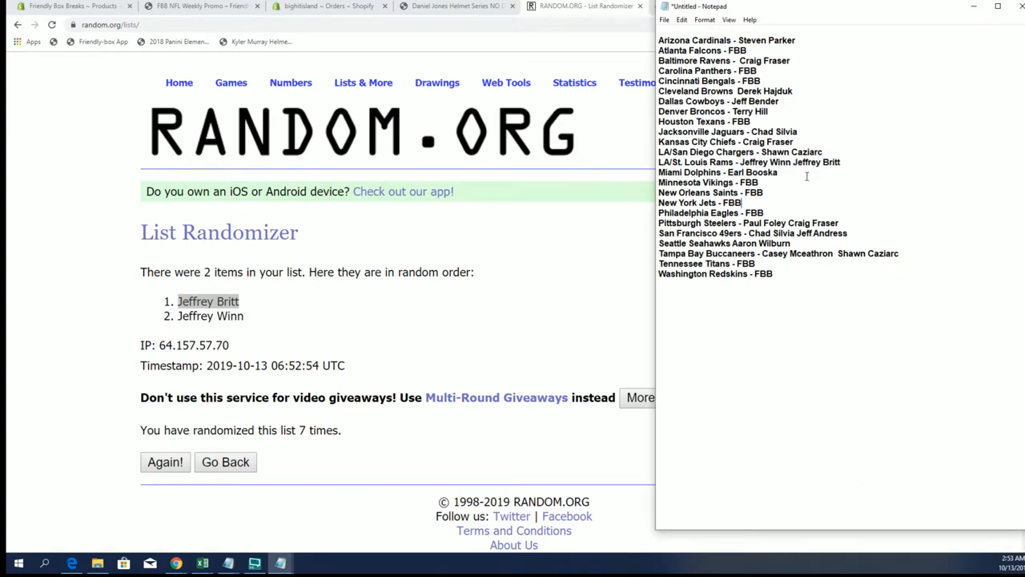
pyautogui.doubleClick(767, 162)
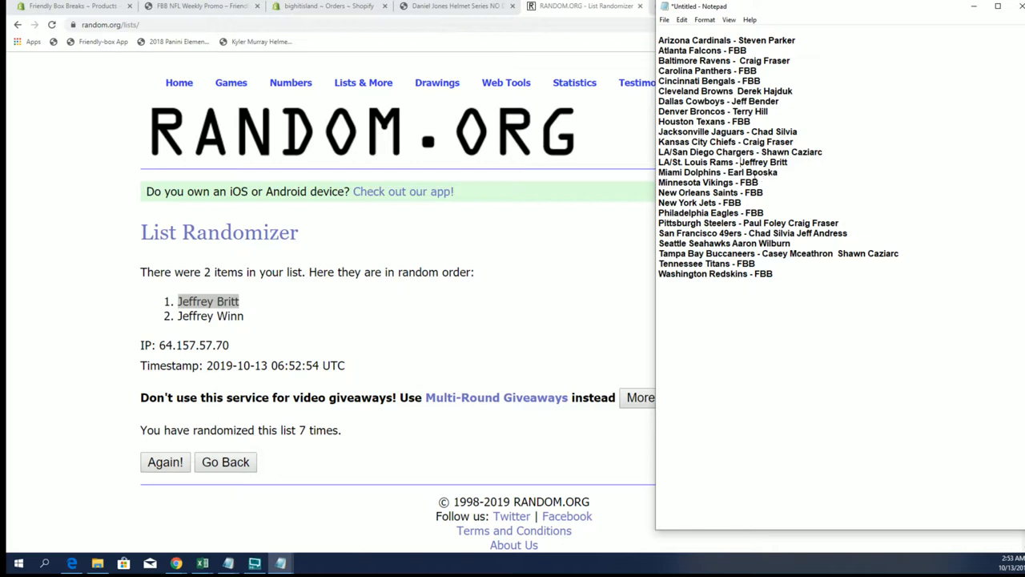
pyautogui.moveTo(788, 216)
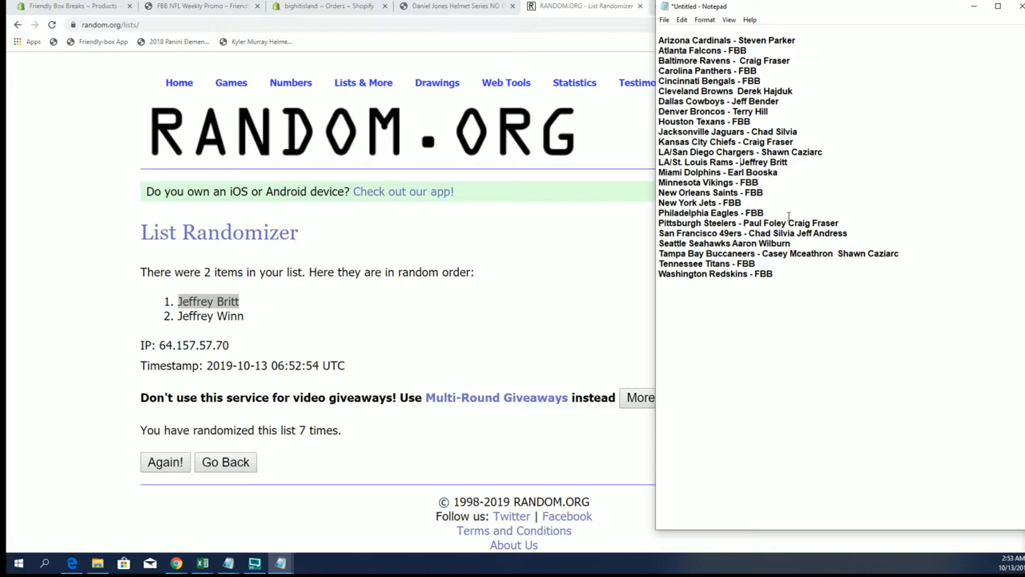
pyautogui.moveTo(777, 221)
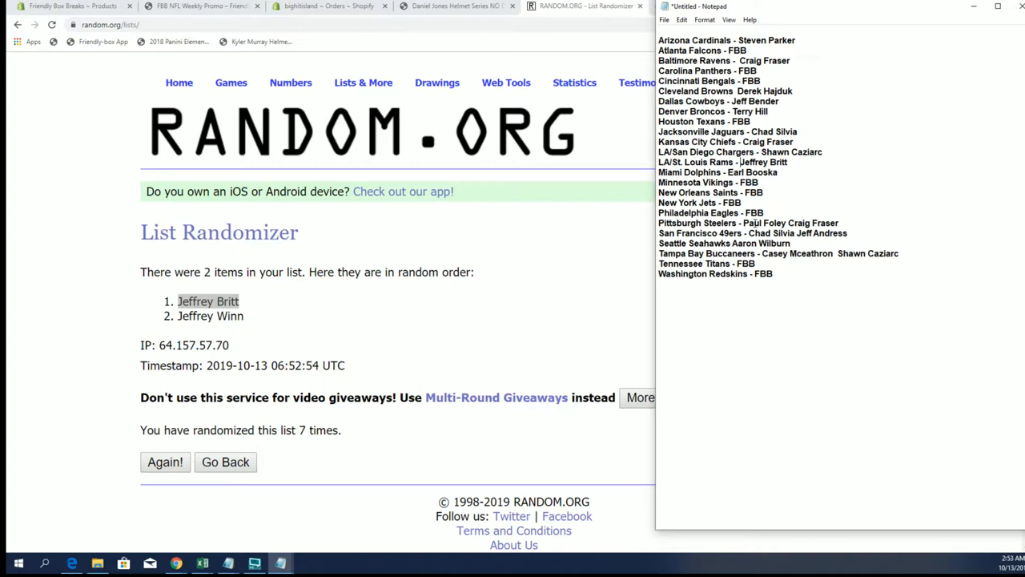
pyautogui.rightClick(792, 223)
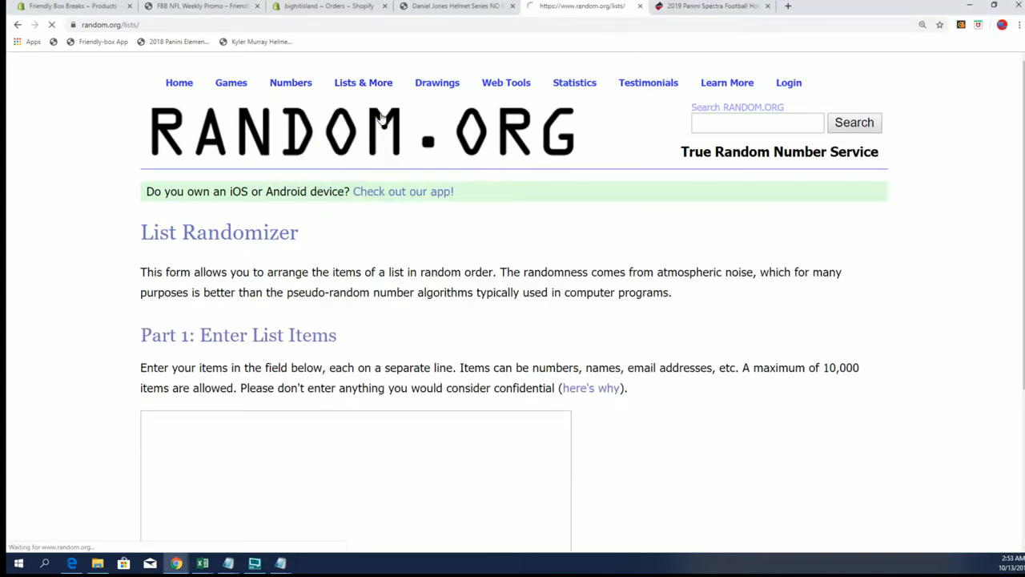
pyautogui.scroll(-3)
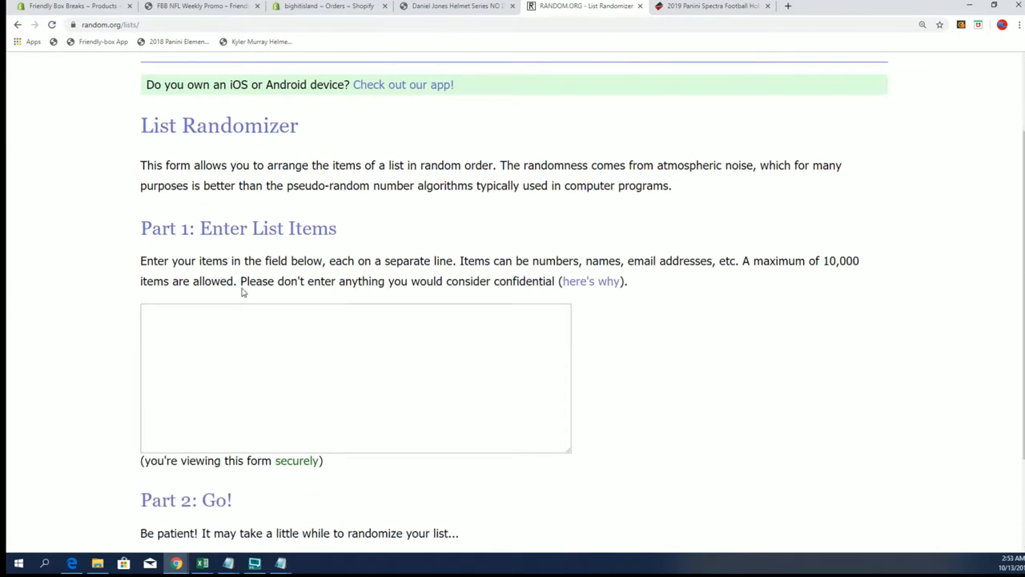
pyautogui.write('Paul Foley Craig Fraser')
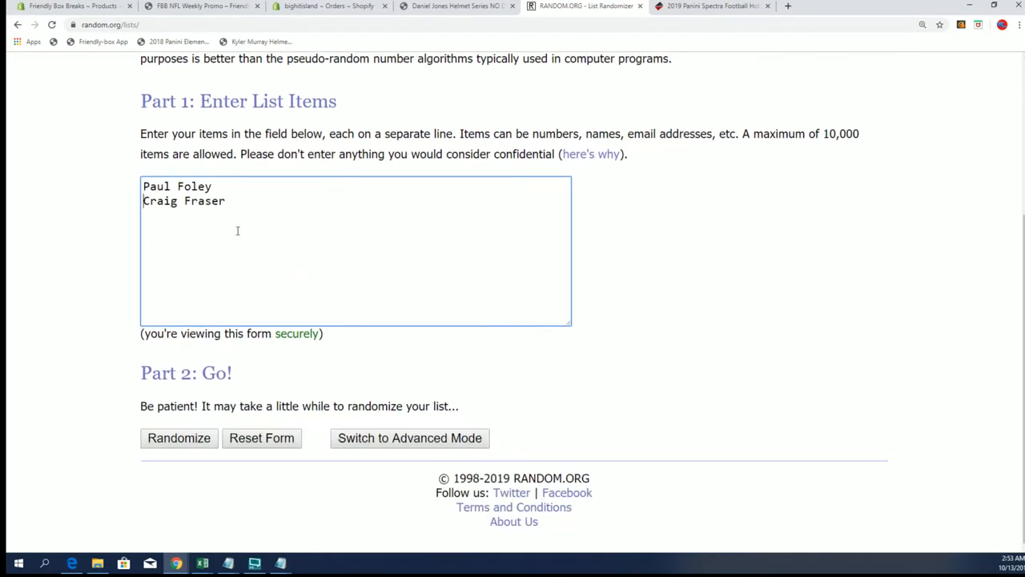
# Step: Shuffle Paul Foley and Craig Fraser six times, leaving Craig Fraser first
pyautogui.click(178, 437)
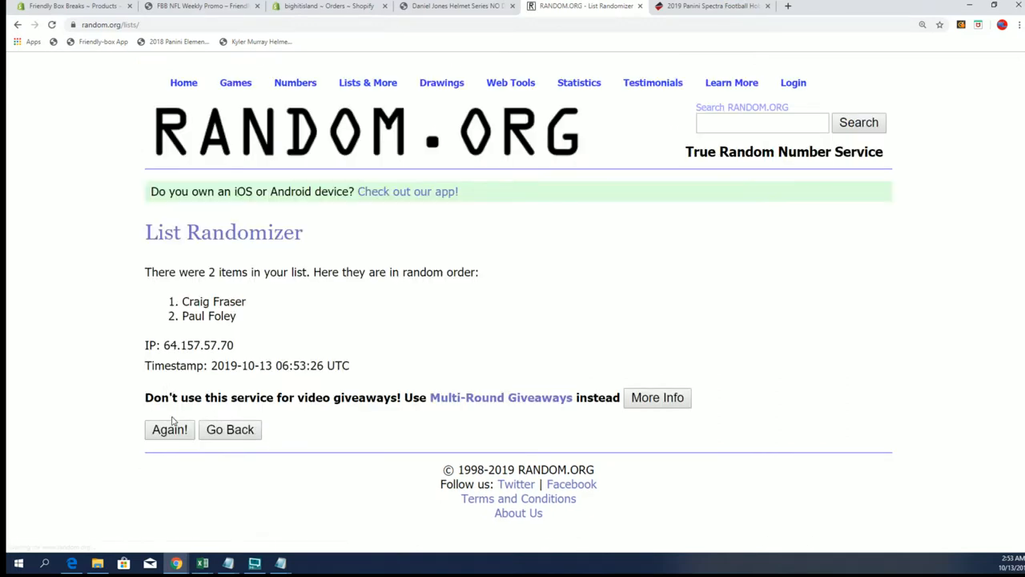
pyautogui.click(169, 429)
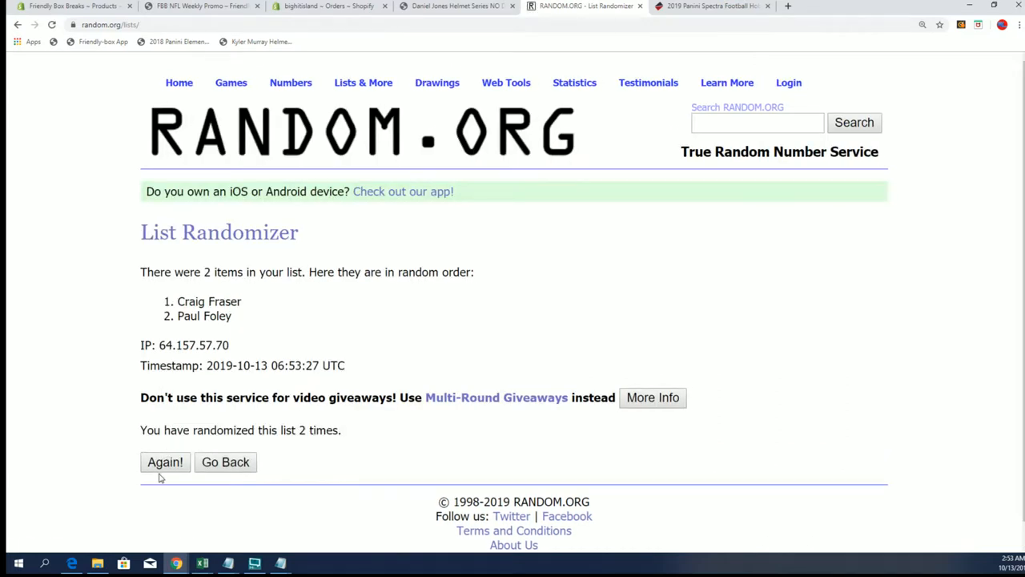
pyautogui.click(165, 461)
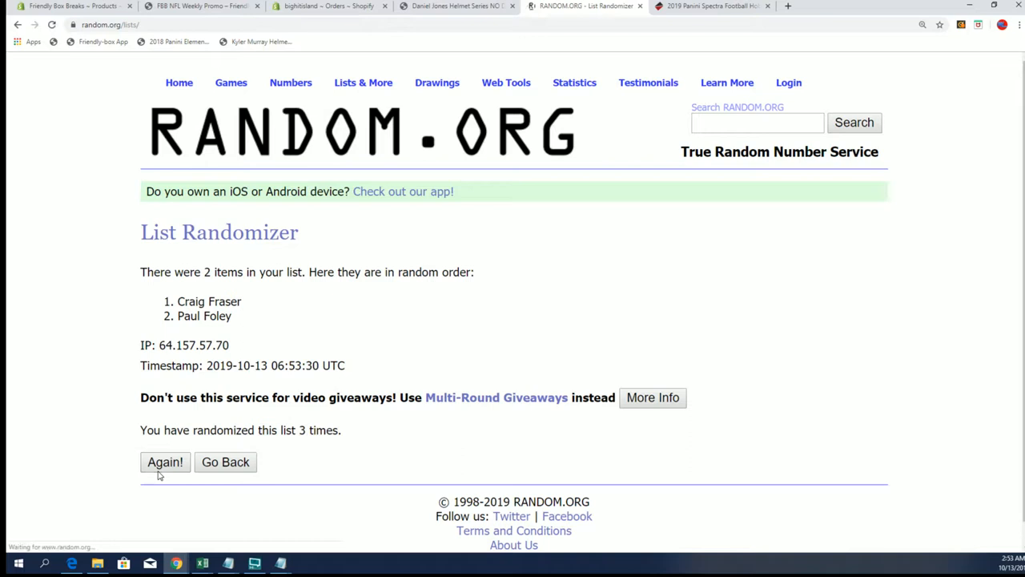
pyautogui.click(165, 462)
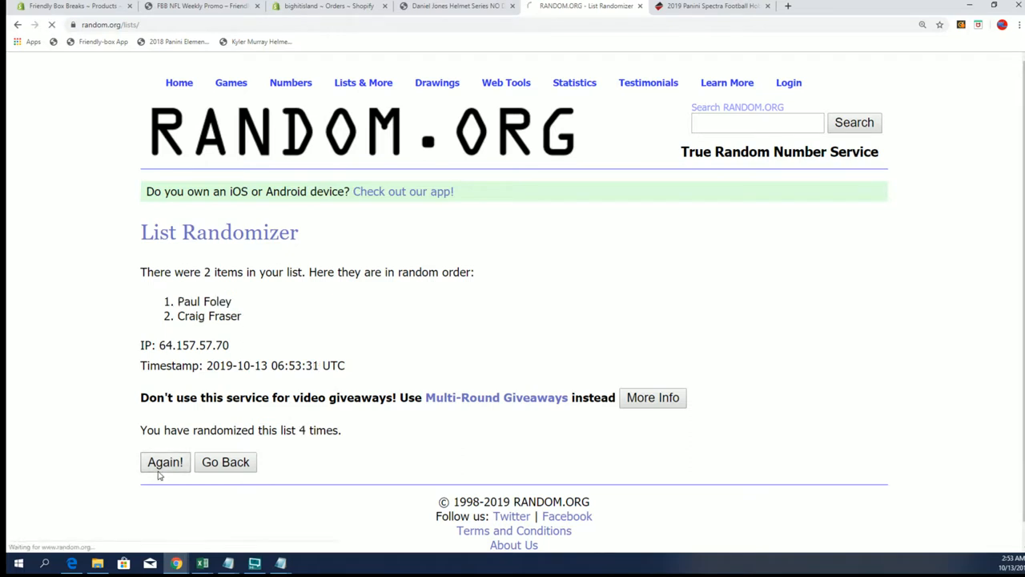
pyautogui.click(165, 461)
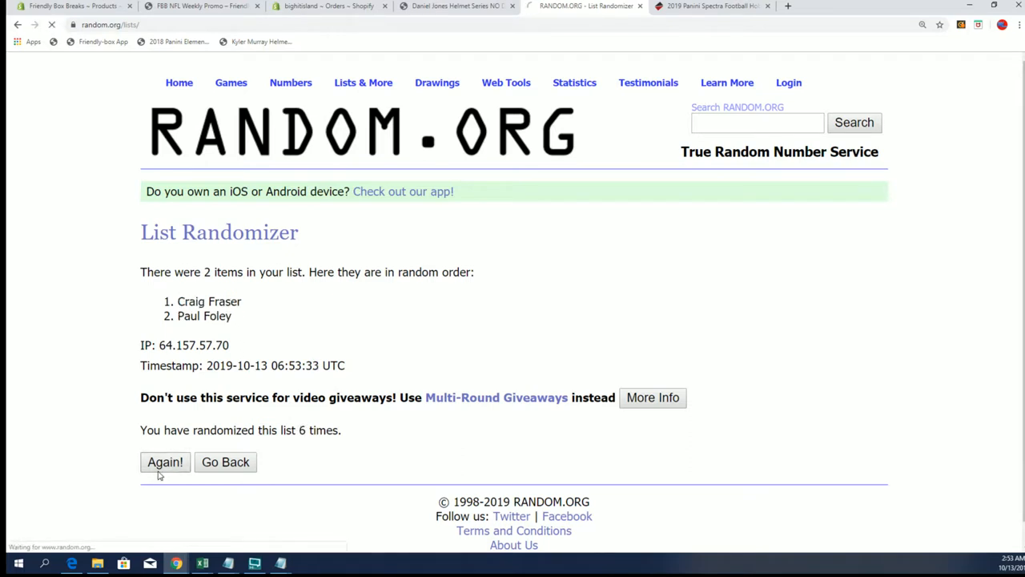
pyautogui.click(165, 461)
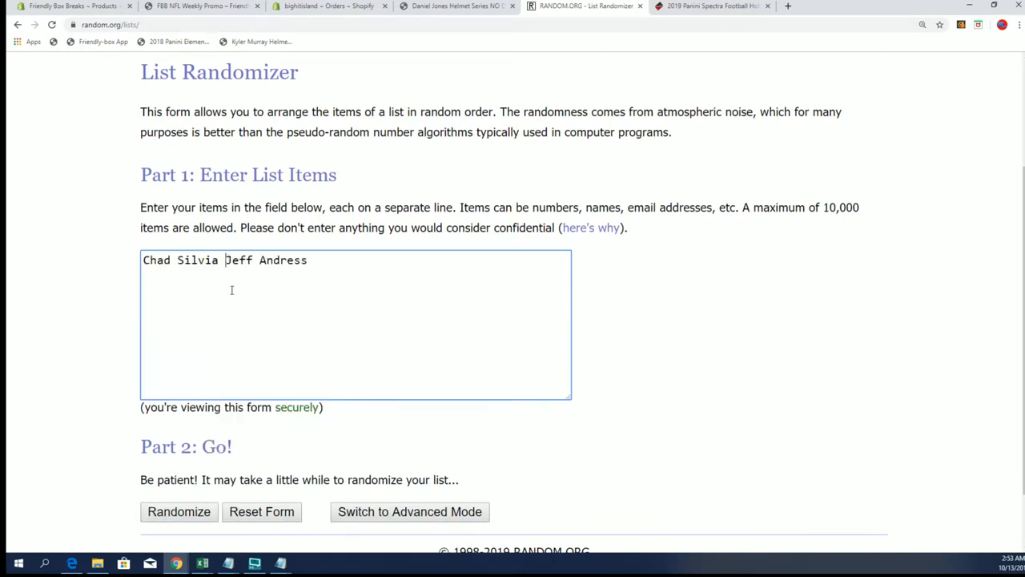
pyautogui.press('Enter')
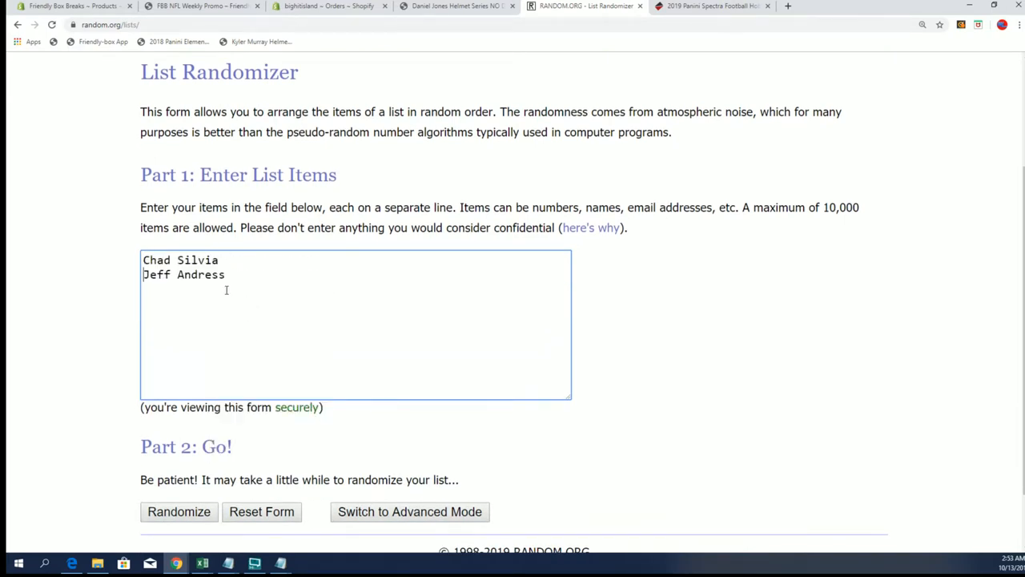
pyautogui.click(178, 511)
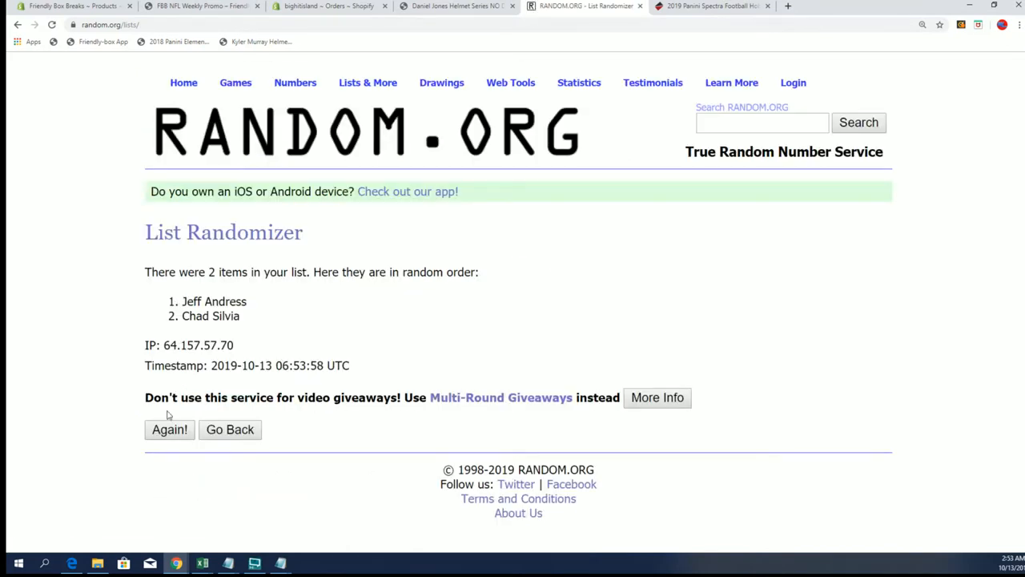
pyautogui.click(169, 429)
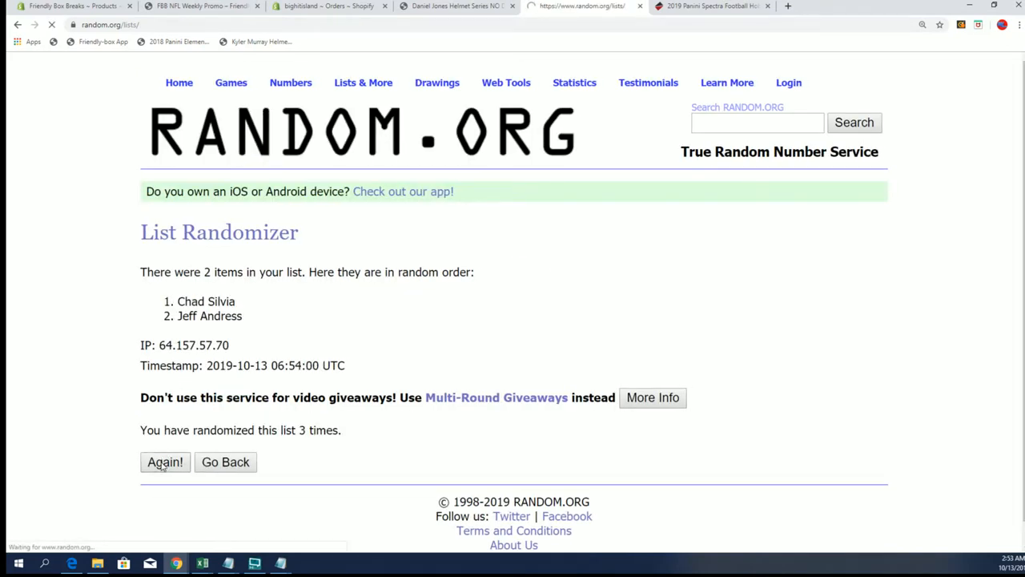
pyautogui.click(165, 461)
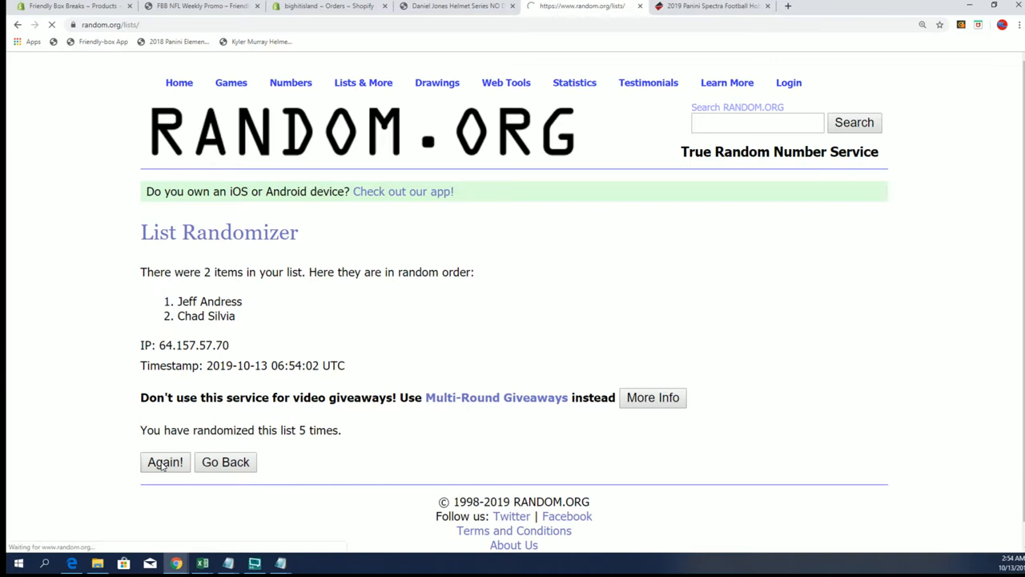
pyautogui.click(165, 461)
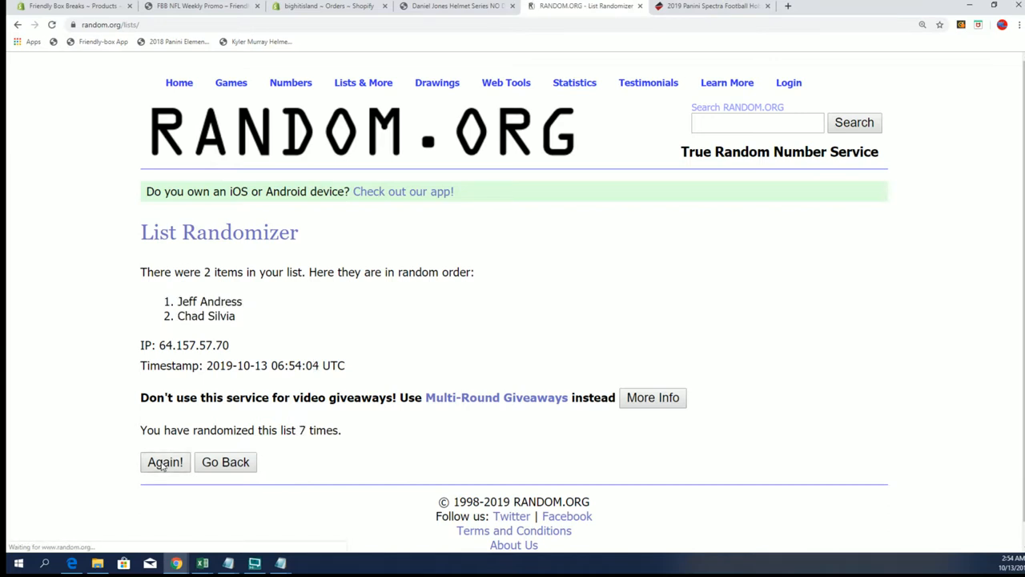
pyautogui.click(165, 461)
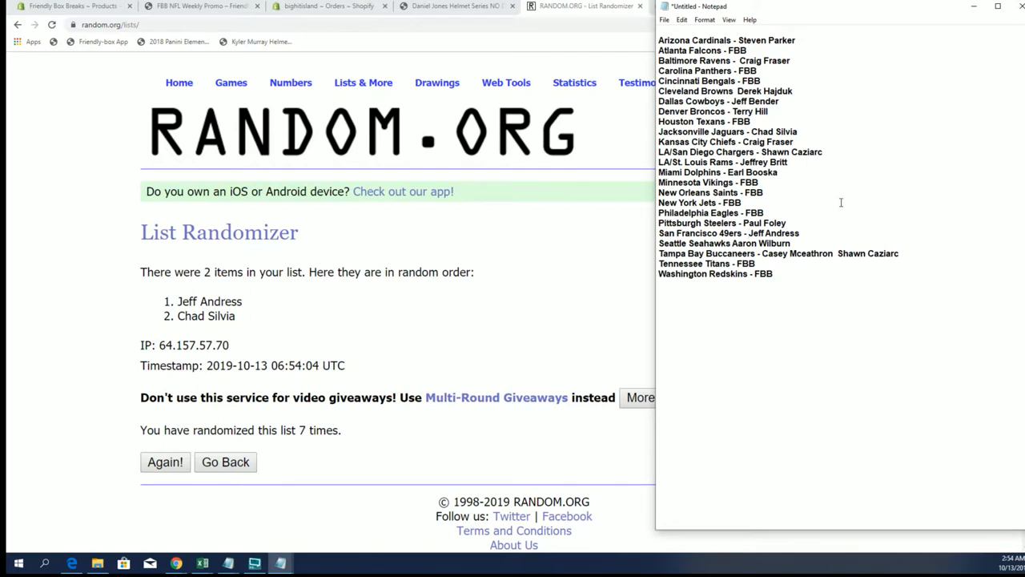
pyautogui.moveTo(409, 98)
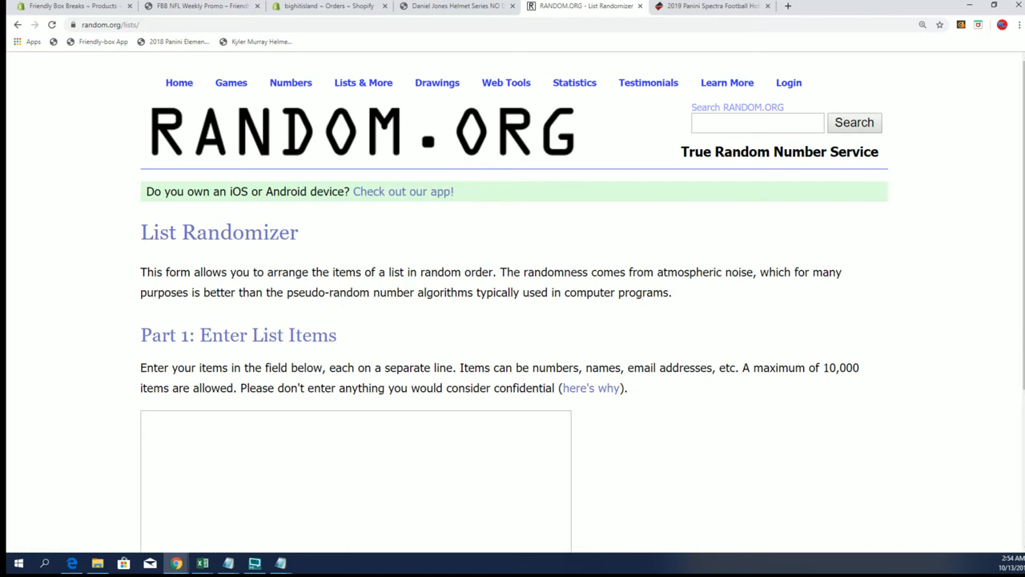
pyautogui.click(280, 563)
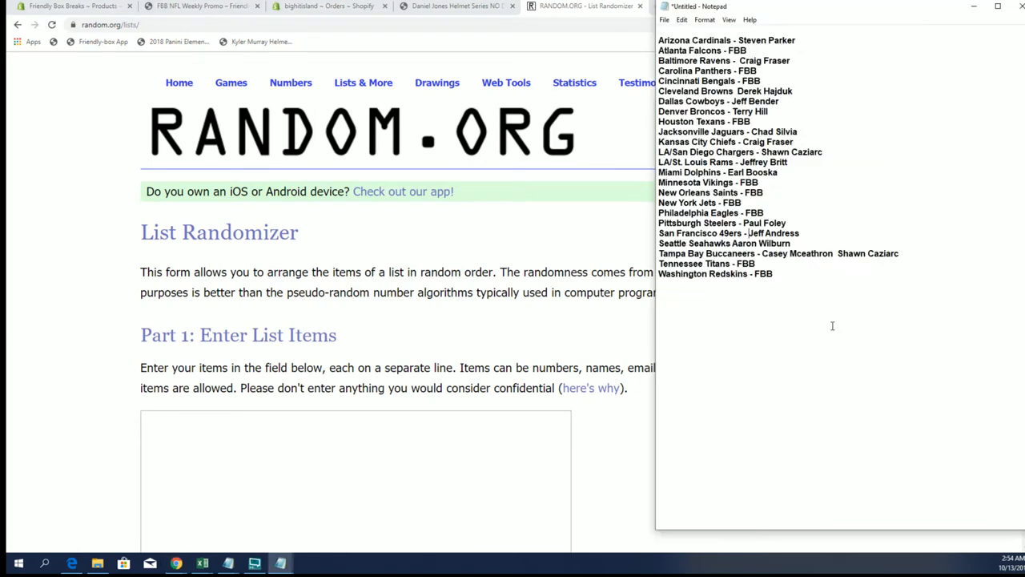
pyautogui.doubleClick(797, 253)
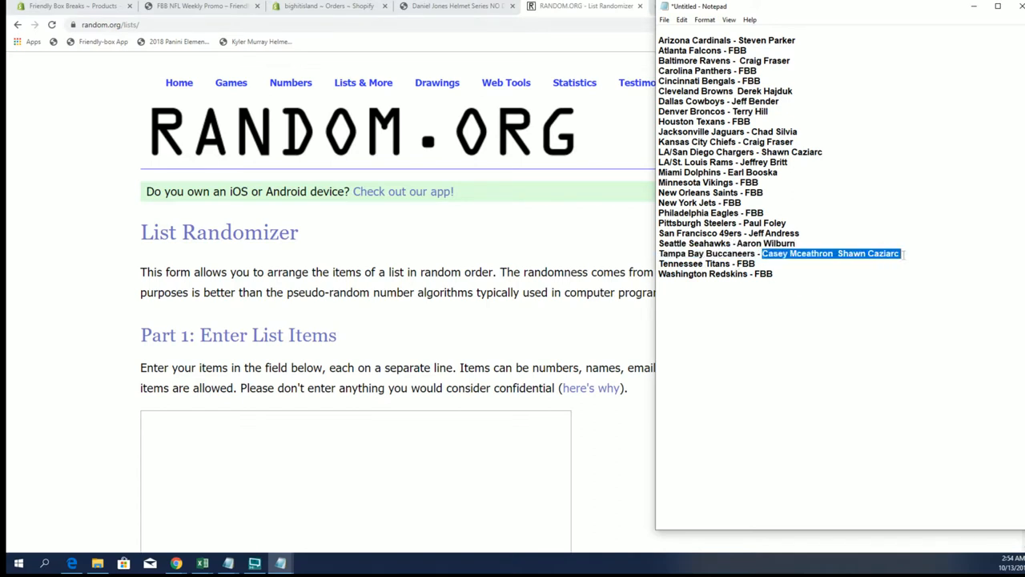
pyautogui.scroll(-3)
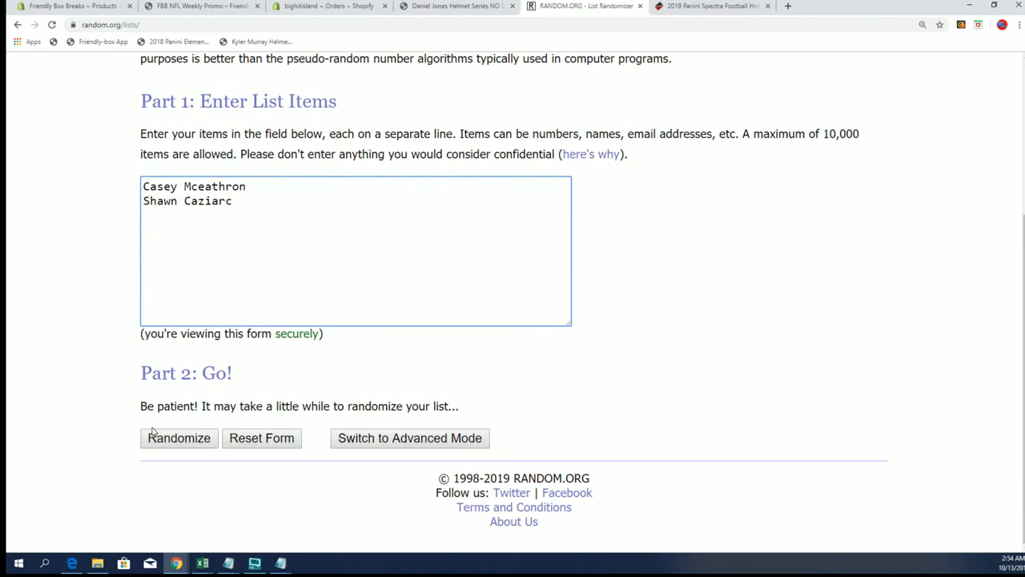
pyautogui.click(179, 437)
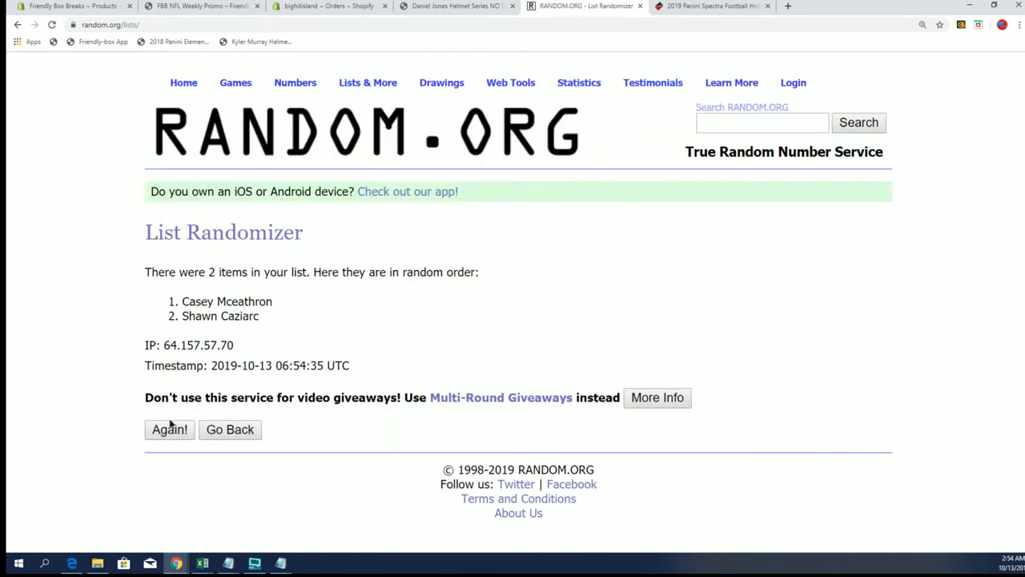
pyautogui.click(169, 429)
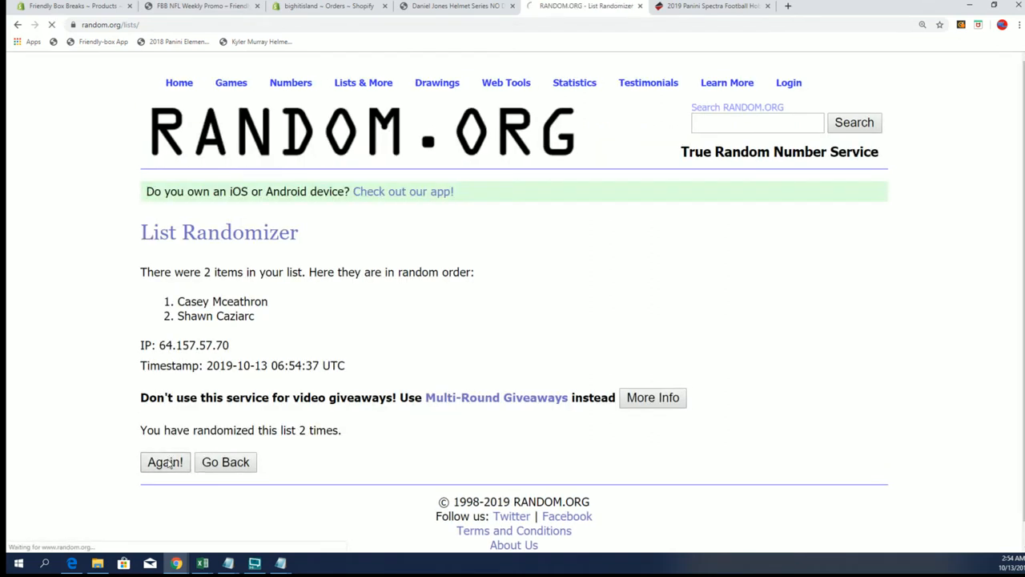
pyautogui.click(165, 461)
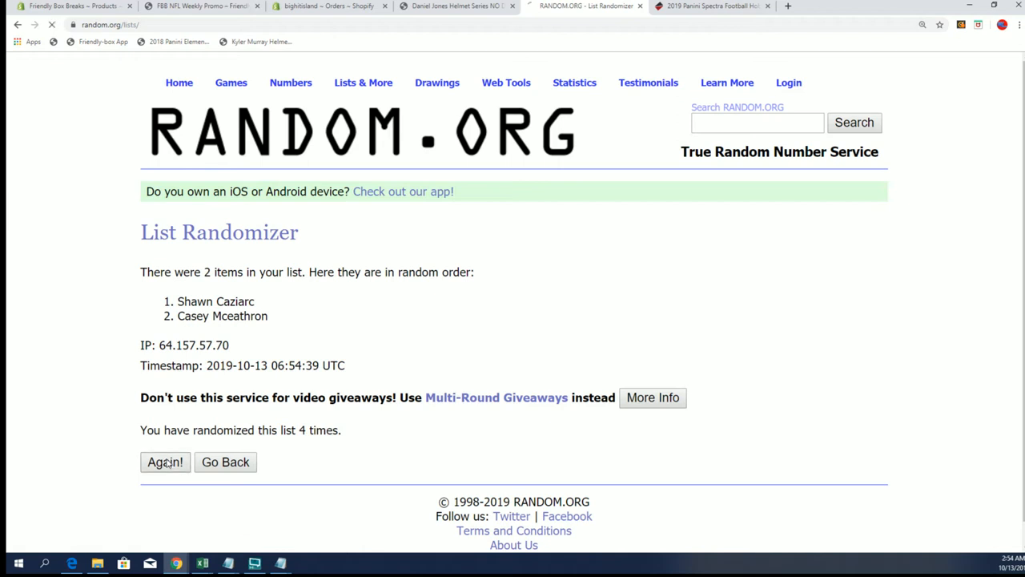
pyautogui.click(165, 461)
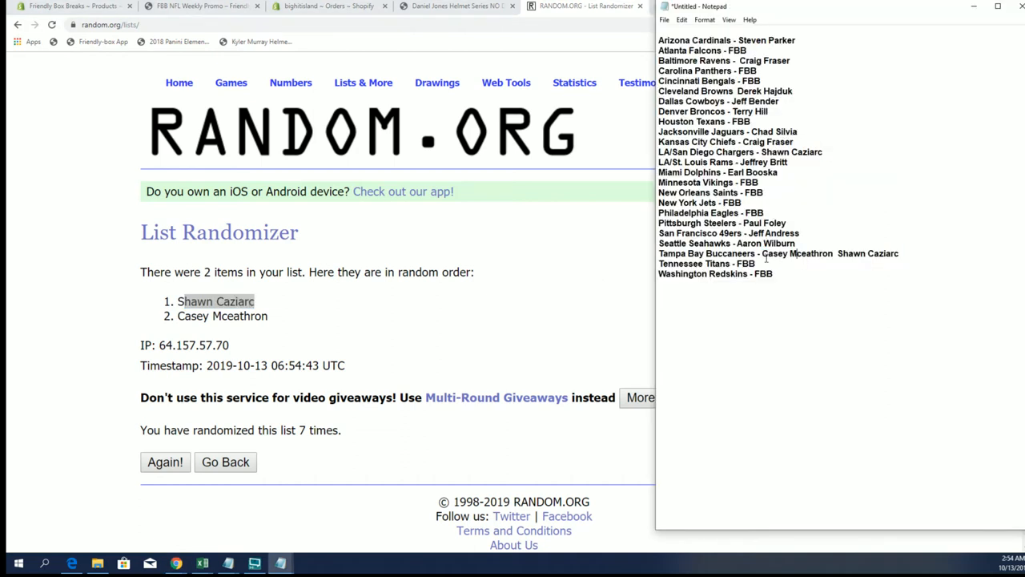
pyautogui.doubleClick(796, 253)
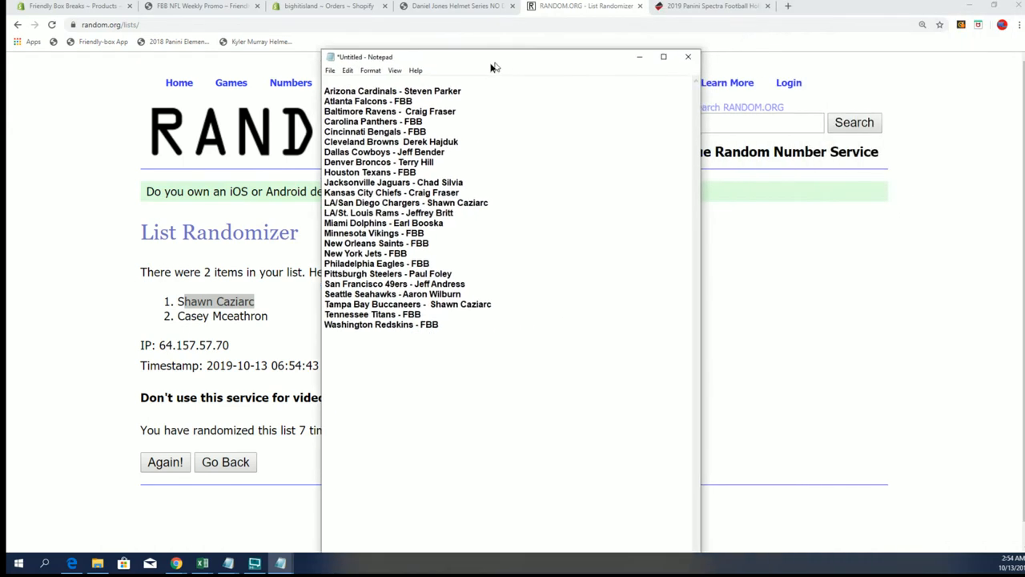
pyautogui.moveTo(493, 56); pyautogui.dragTo(439, 87)
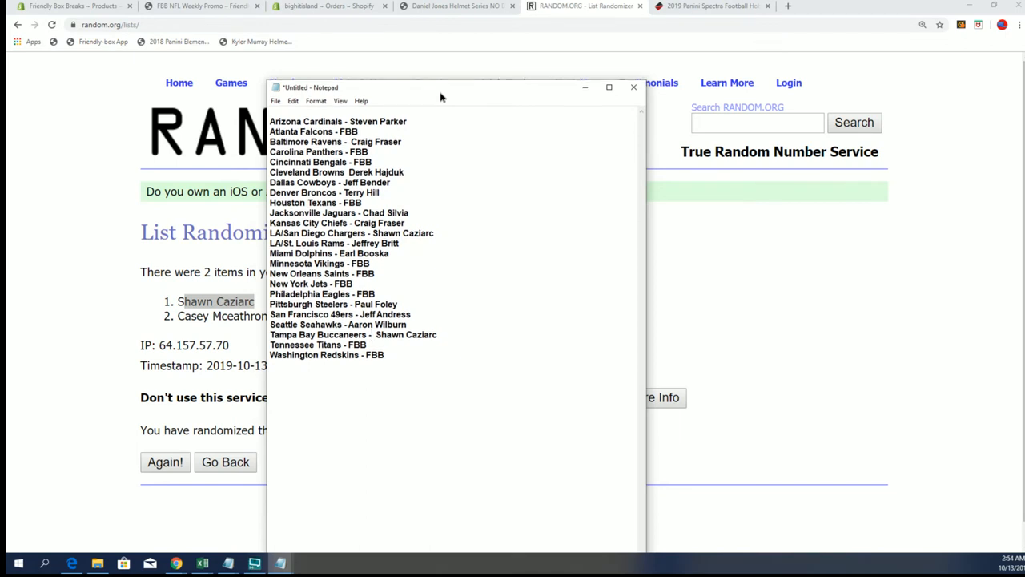
pyautogui.moveTo(440, 87); pyautogui.dragTo(443, 62)
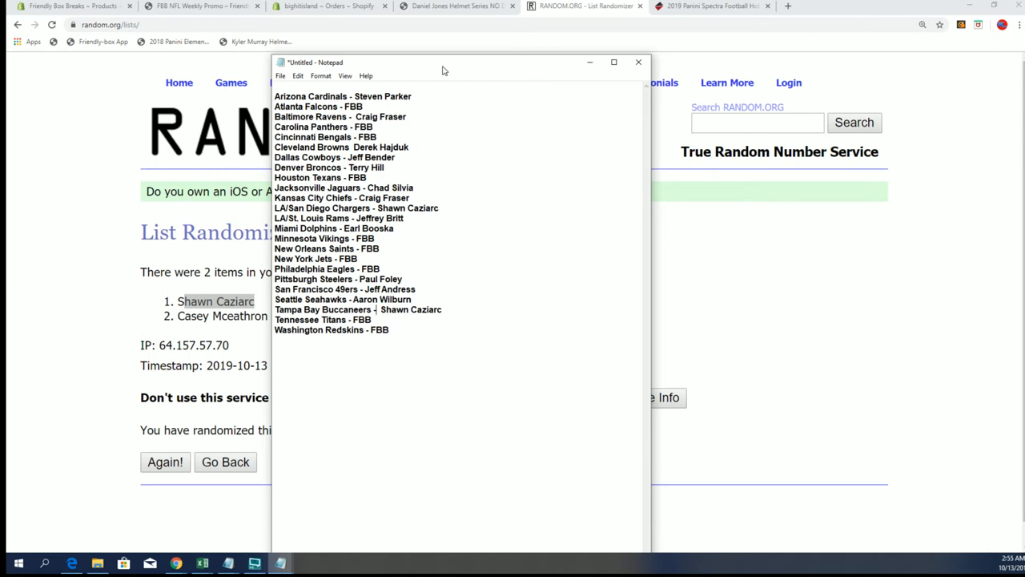
pyautogui.moveTo(484, 27)
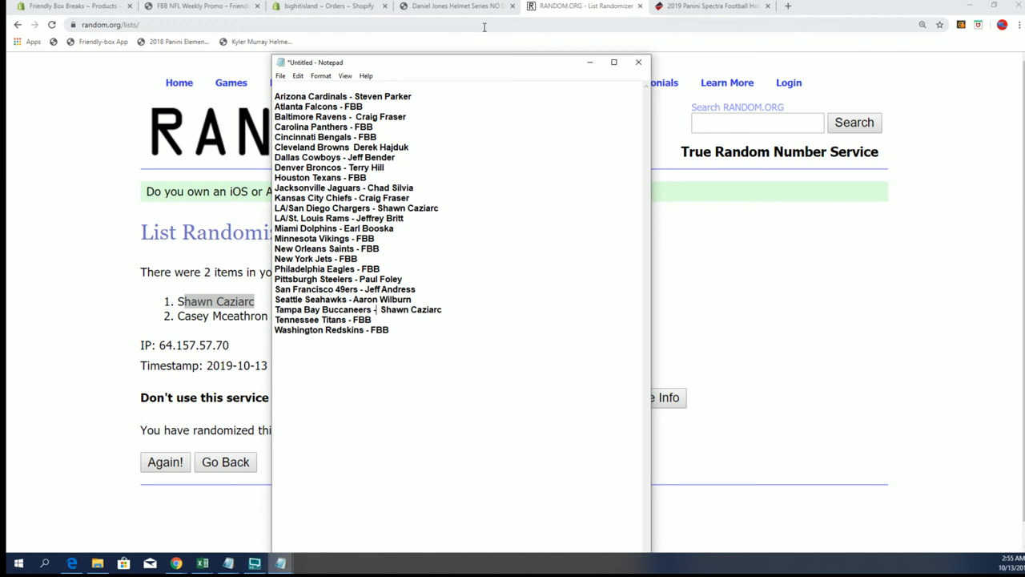